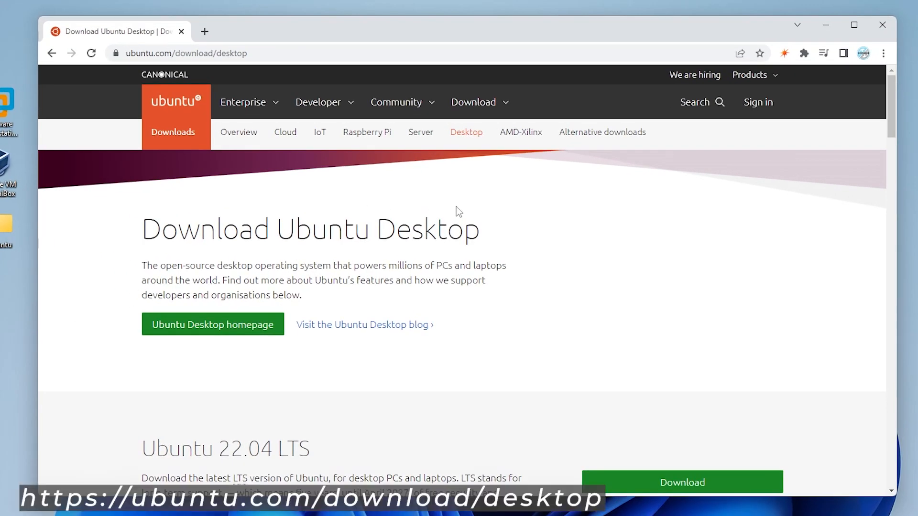
# Download the Ubuntu 22.04 LTS desktop ISO from the ubuntu.com download page.
pyautogui.scroll(-3)
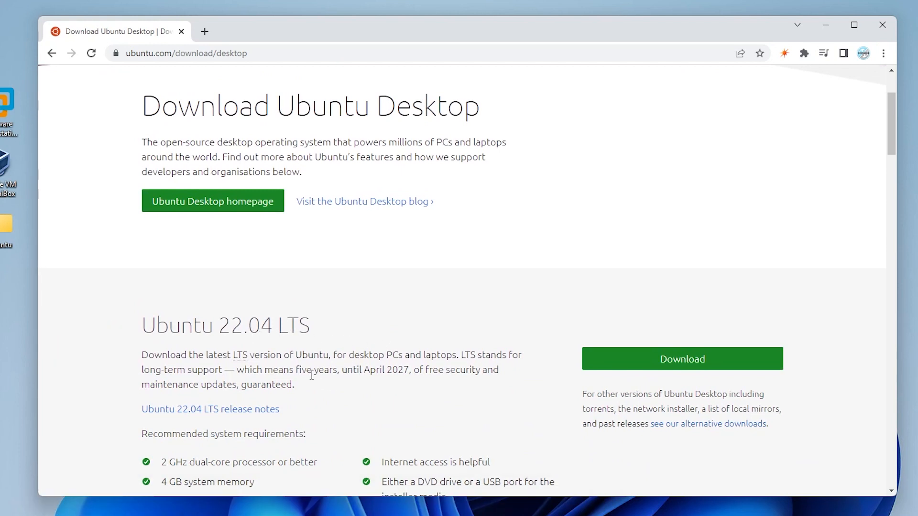
pyautogui.moveTo(399, 386)
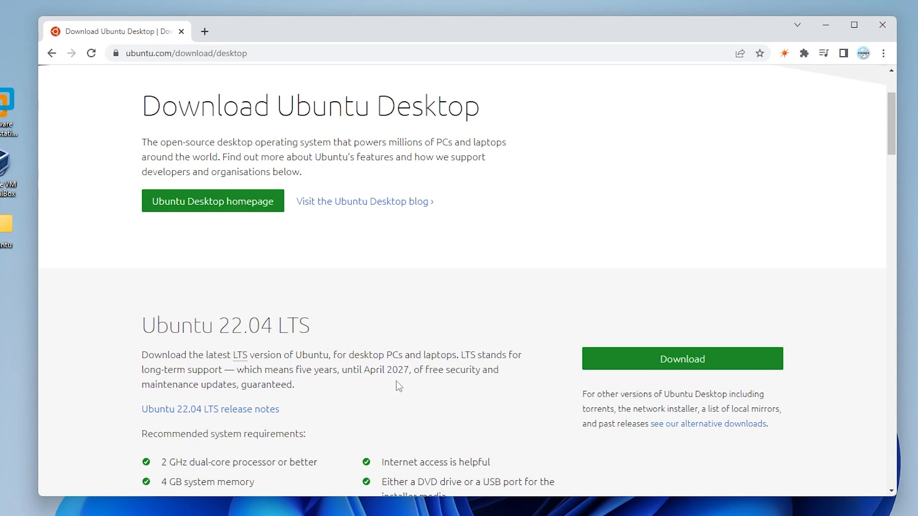
pyautogui.moveTo(482, 382)
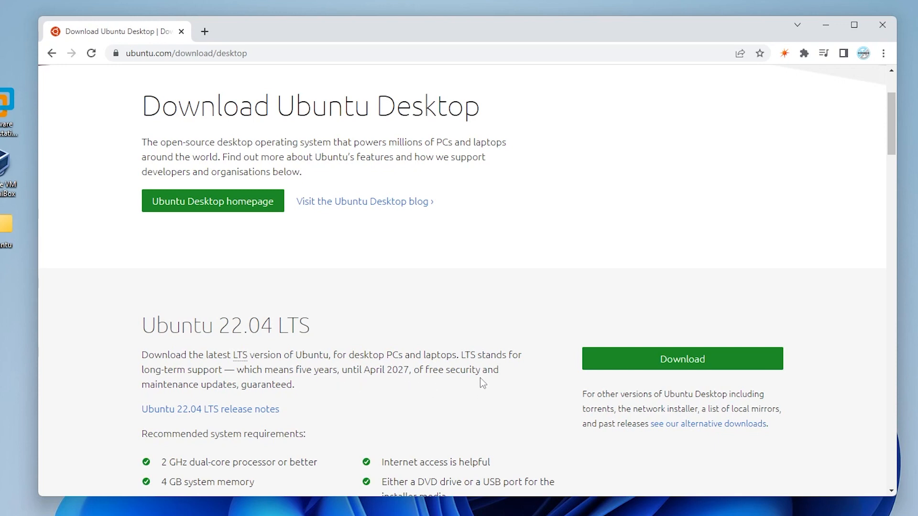
pyautogui.click(682, 358)
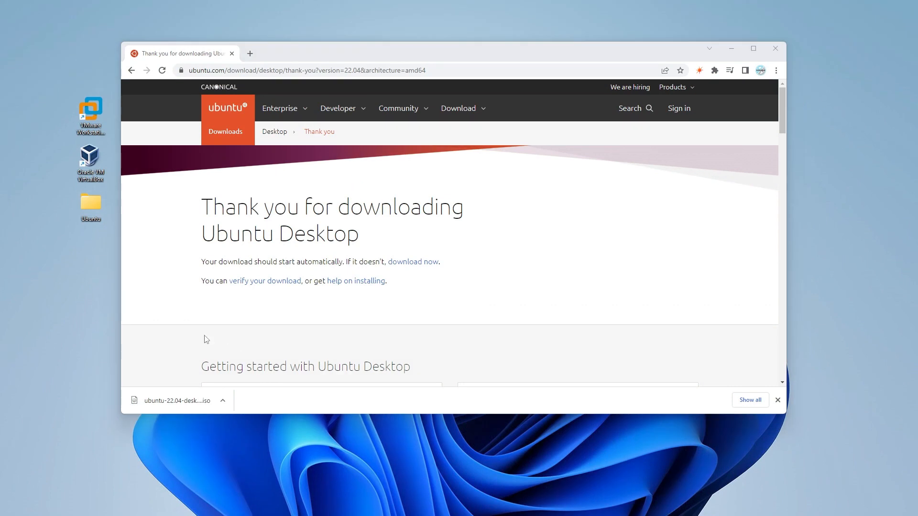
pyautogui.moveTo(665, 121)
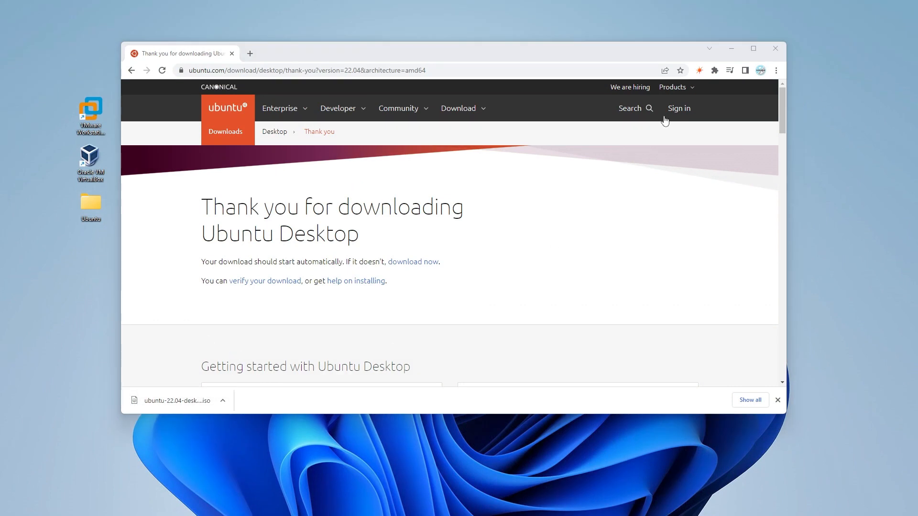
# Close Chrome and verify ubuntu-22.04-desktop-amd64.iso (about 3.5 GB) is in the Ubuntu 22.04 folder.
pyautogui.click(775, 48)
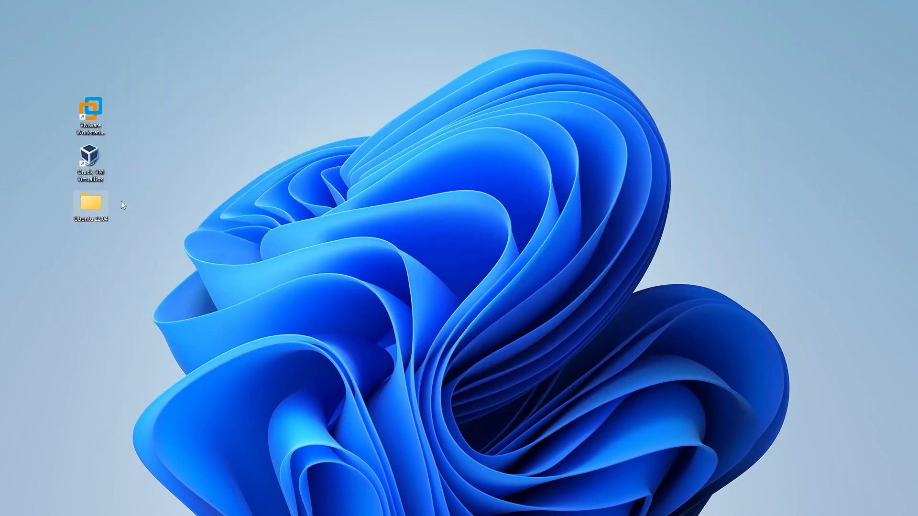
pyautogui.doubleClick(90, 204)
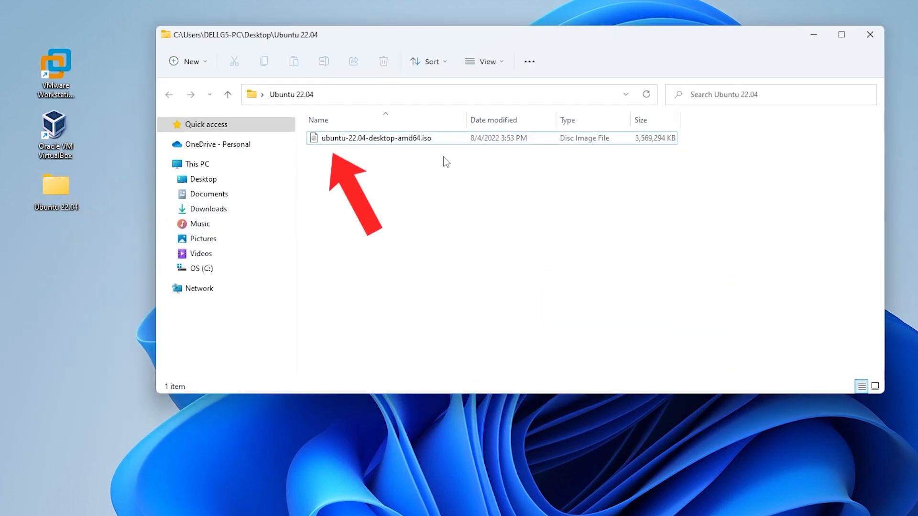
pyautogui.click(867, 35)
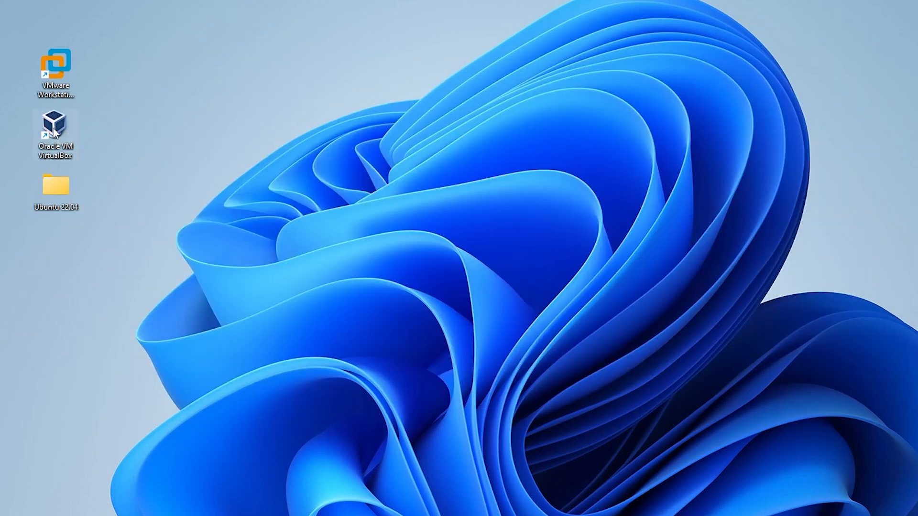
# Launch VirtualBox and start a new VM named 'Ubuntu 22.04', type Linux, Ubuntu (64-bit).
pyautogui.doubleClick(52, 125)
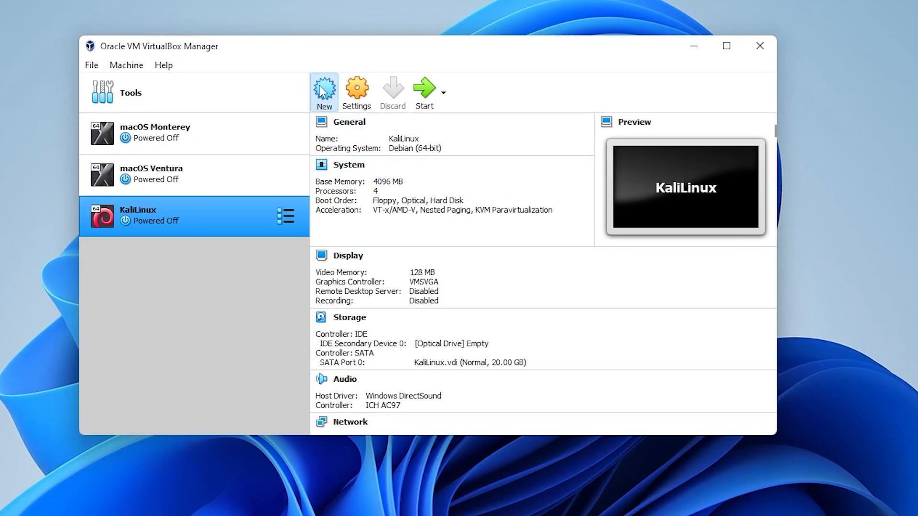
pyautogui.click(324, 86)
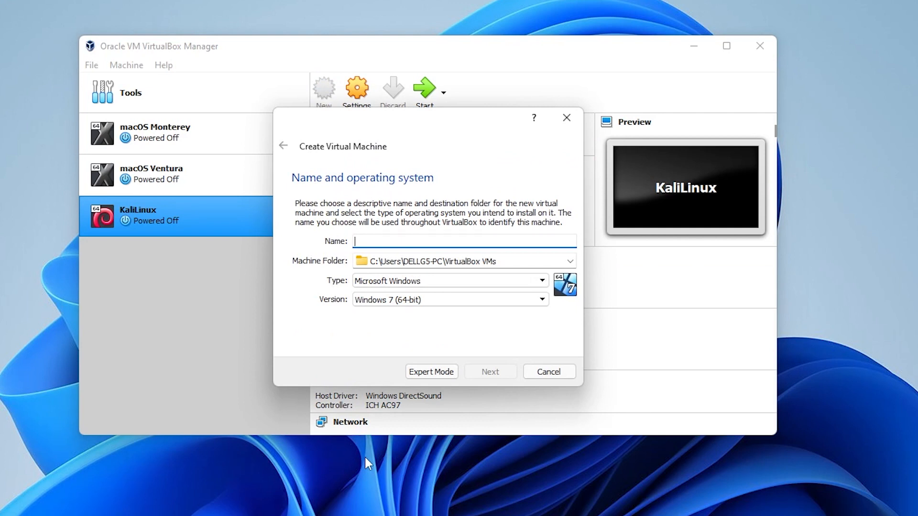
pyautogui.write('Ubuntu 22.04')
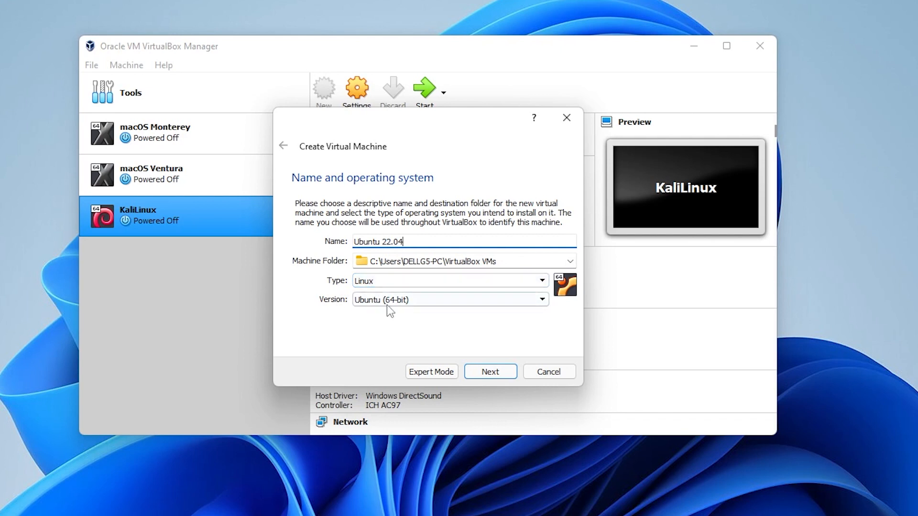
pyautogui.click(449, 300)
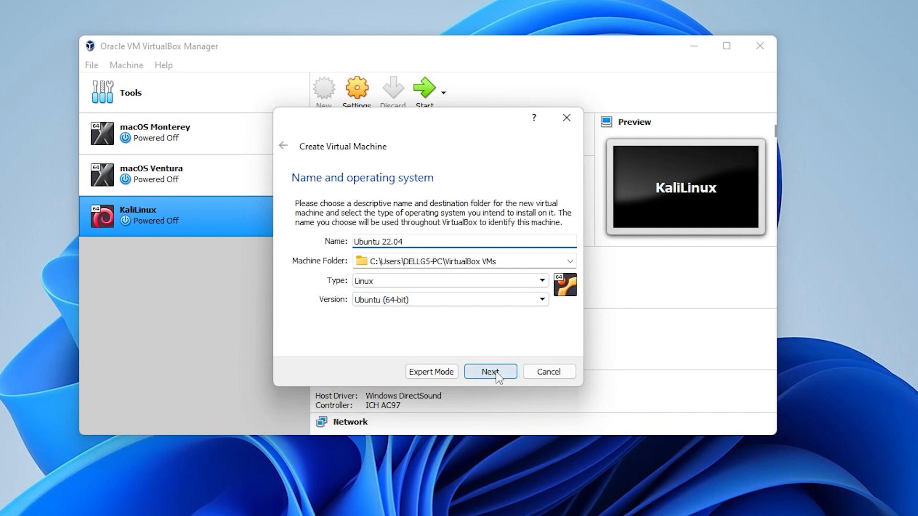
# Allocate 10194 MB of memory and pick a new VDI disk, dynamically allocated.
pyautogui.click(490, 371)
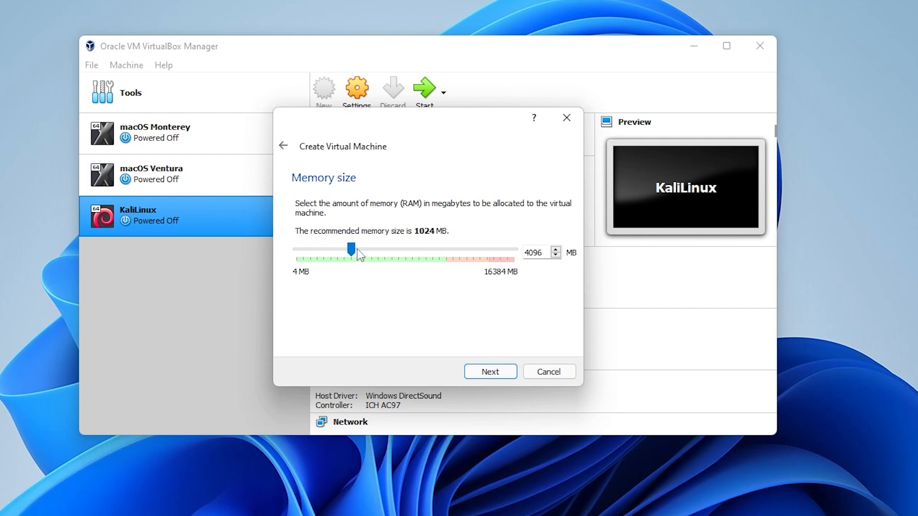
pyautogui.moveTo(351, 248); pyautogui.dragTo(433, 249)
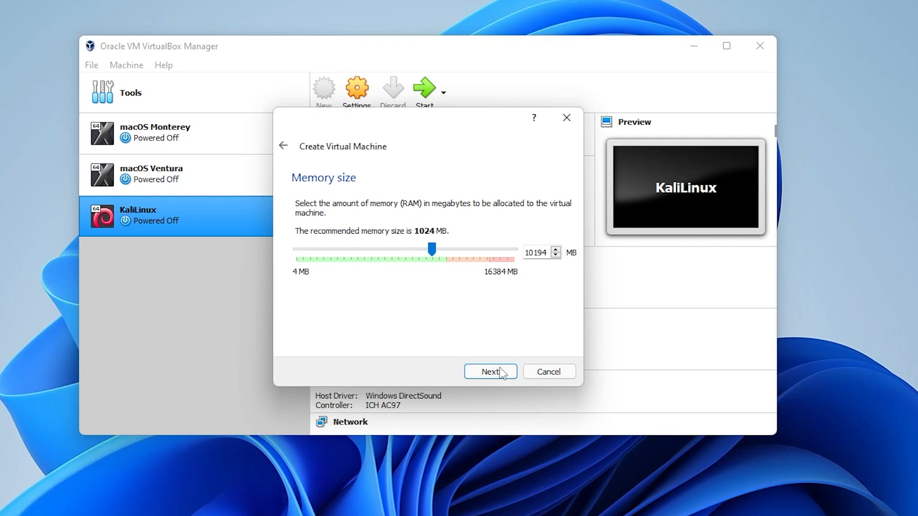
pyautogui.click(491, 371)
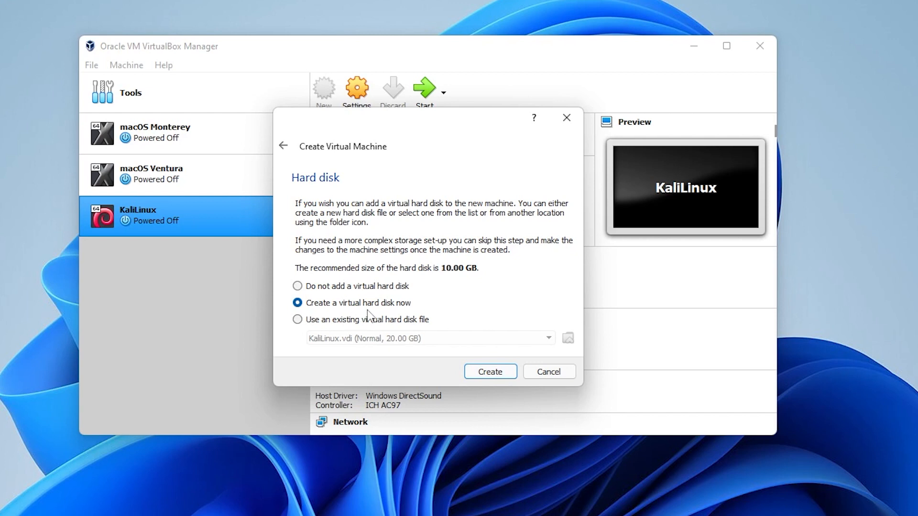
pyautogui.click(490, 371)
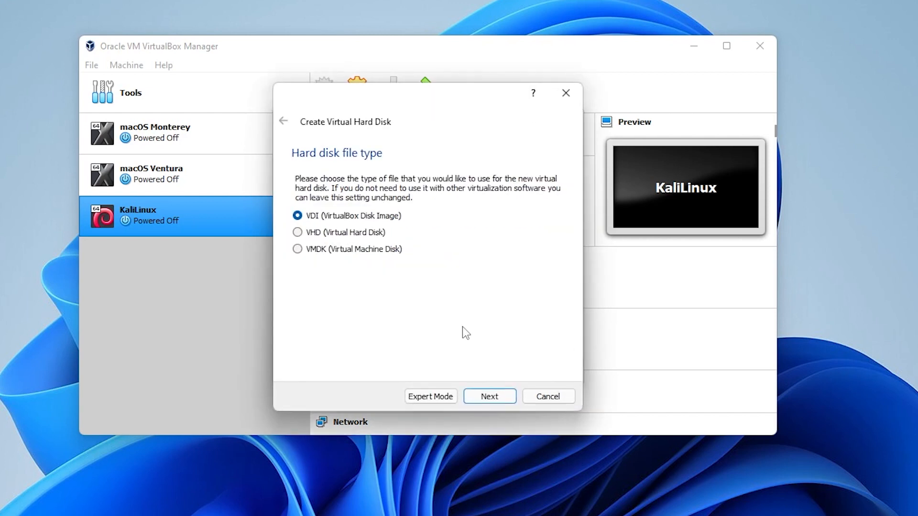
pyautogui.moveTo(321, 228)
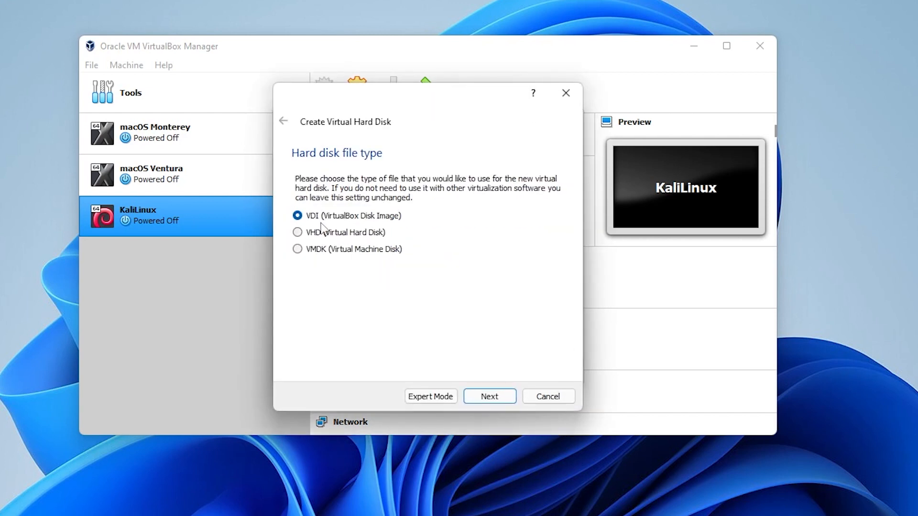
pyautogui.click(490, 397)
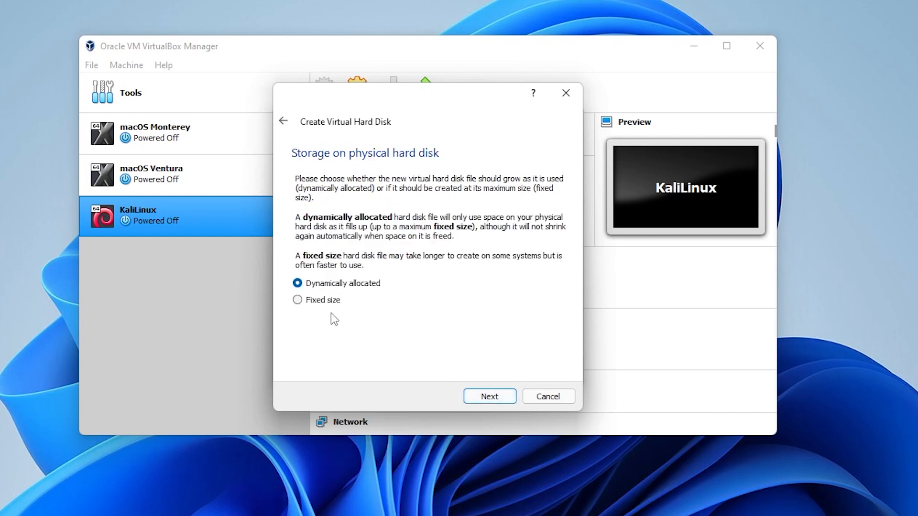
pyautogui.moveTo(490, 403)
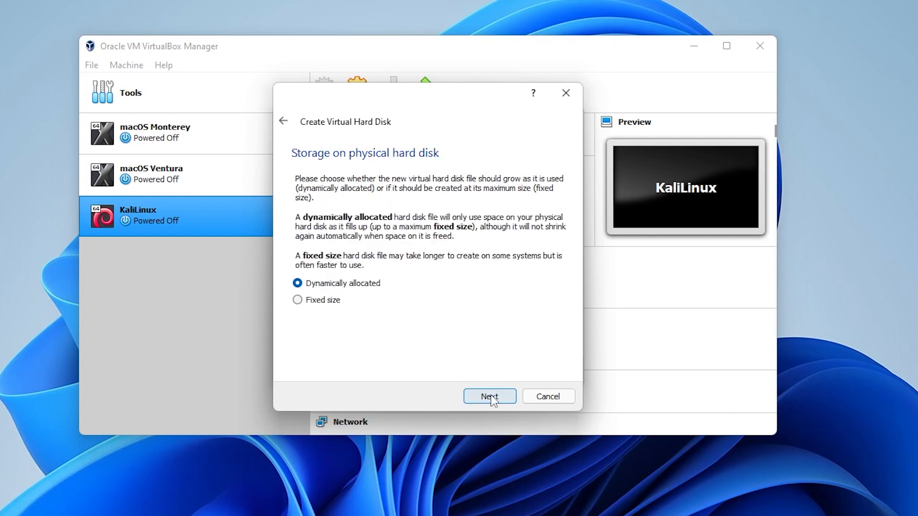
pyautogui.click(489, 396)
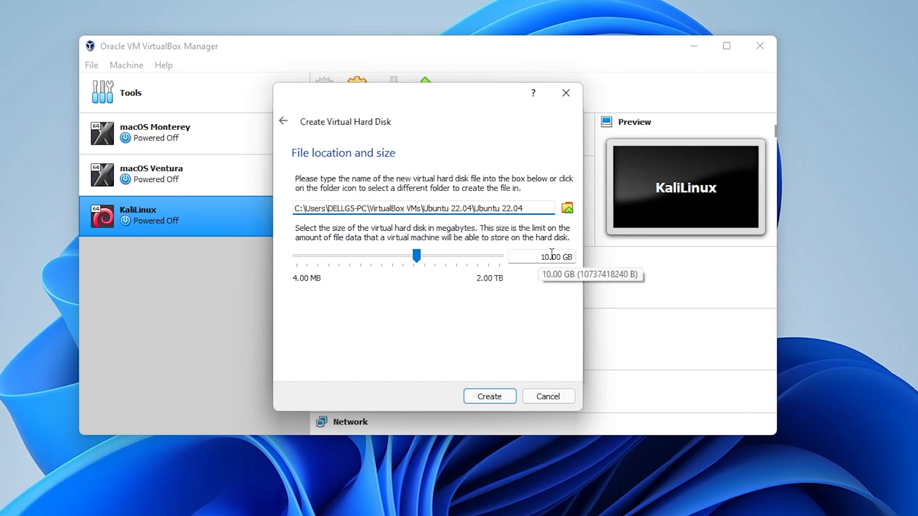
# Set the virtual disk size to 30 GB and create the machine.
pyautogui.moveTo(416, 255); pyautogui.dragTo(433, 255)
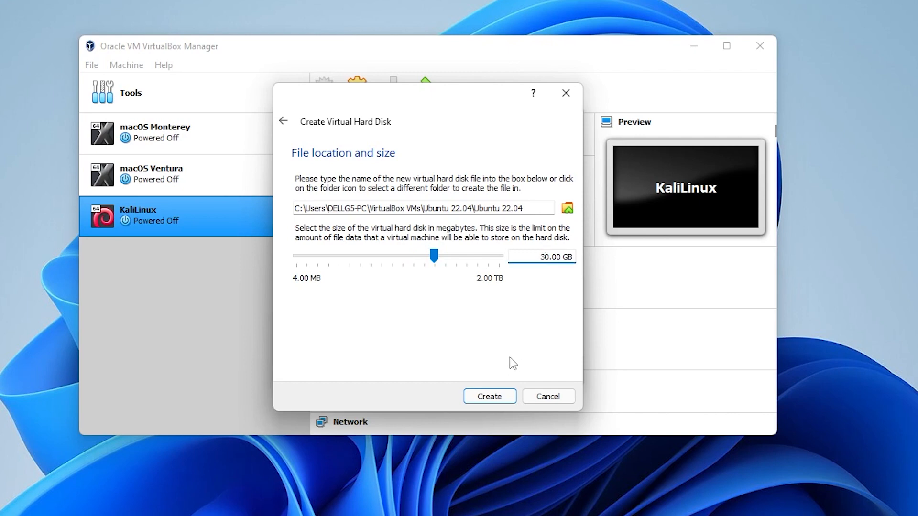
pyautogui.click(489, 396)
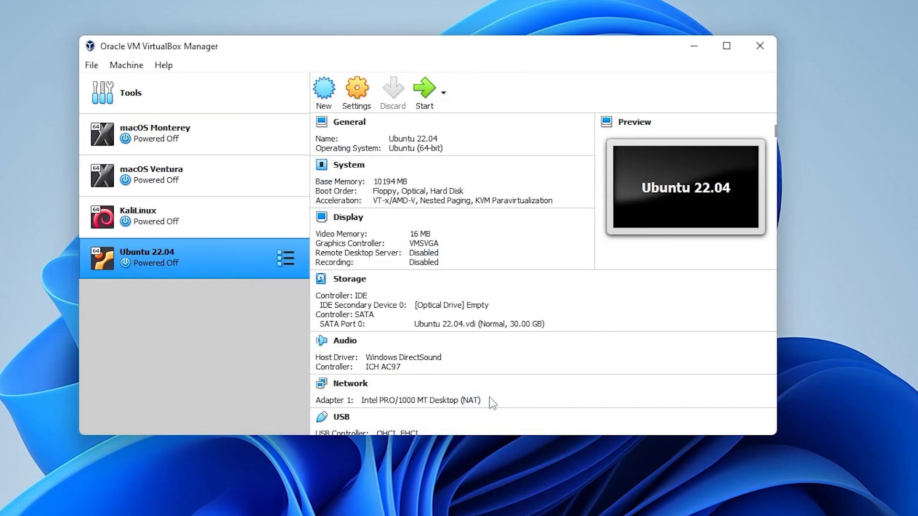
pyautogui.moveTo(273, 327)
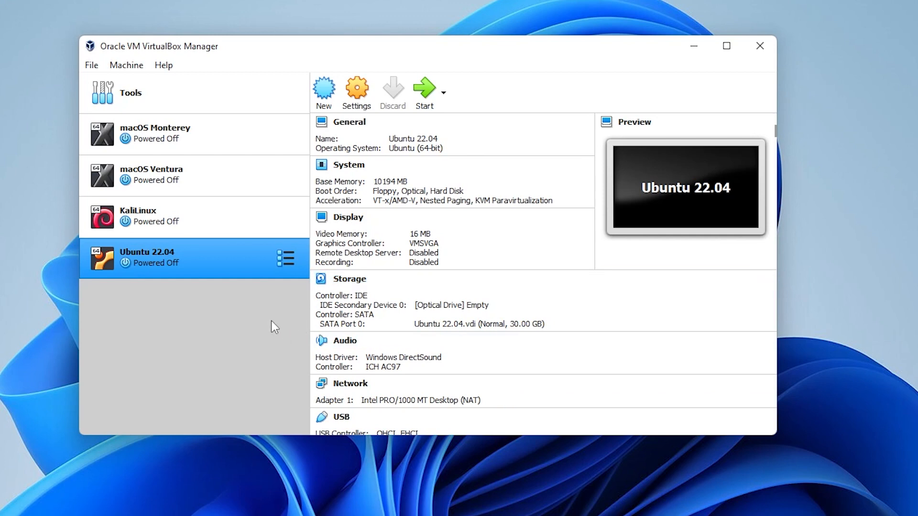
pyautogui.moveTo(163, 272)
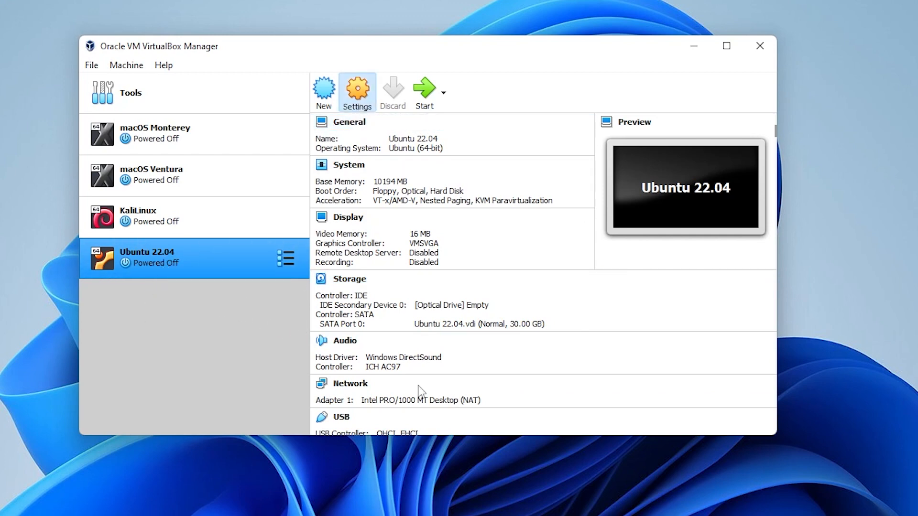
# In the Ubuntu 22.04 settings, raise Processor(s) to 8.
pyautogui.click(357, 86)
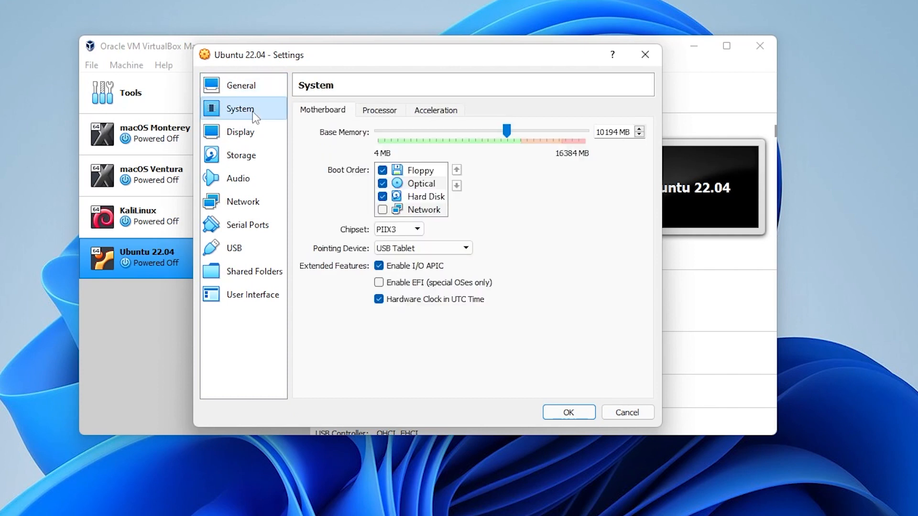
pyautogui.click(379, 109)
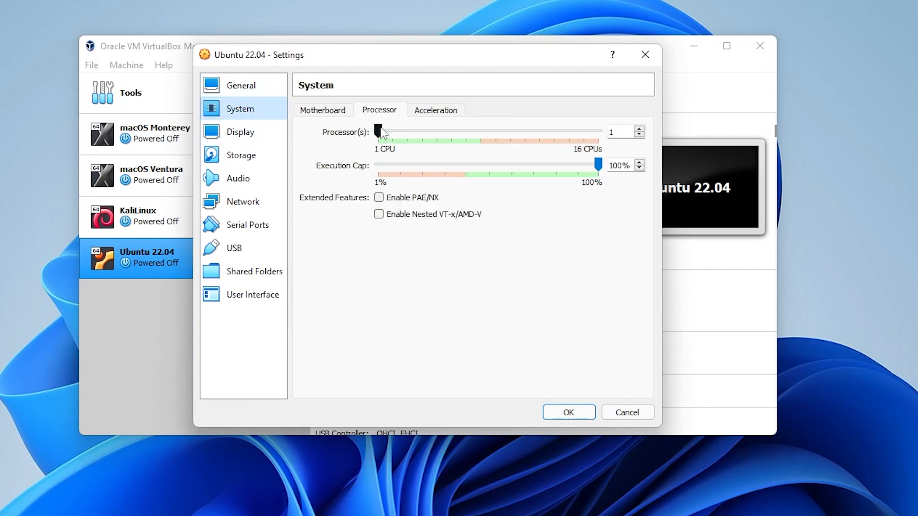
pyautogui.moveTo(377, 131); pyautogui.dragTo(393, 131)
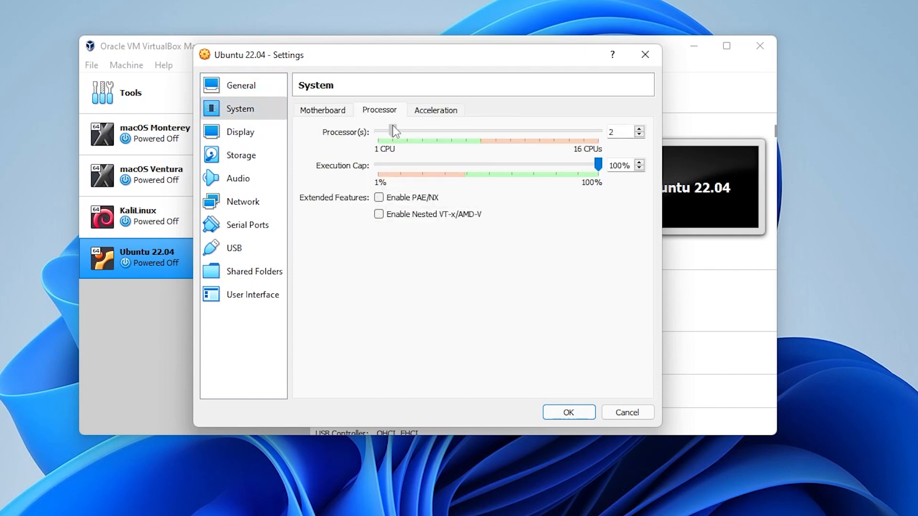
pyautogui.moveTo(393, 131); pyautogui.dragTo(479, 131)
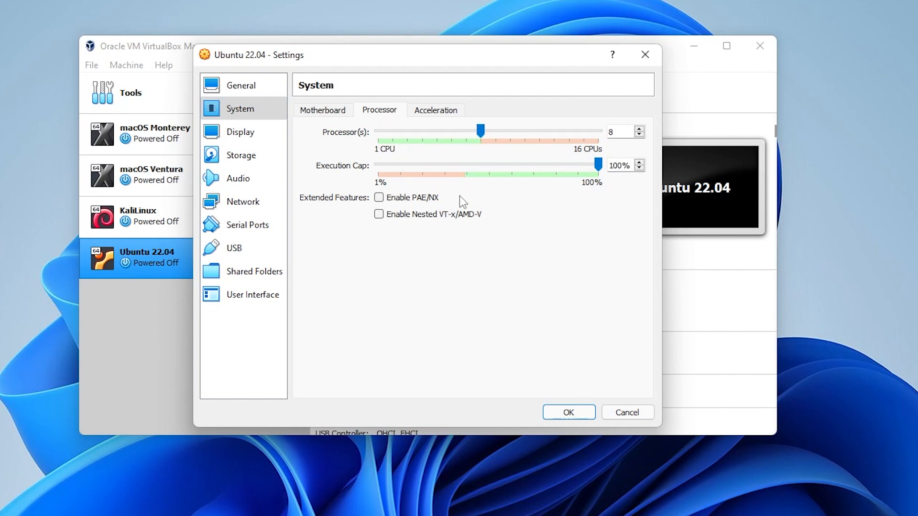
pyautogui.click(240, 132)
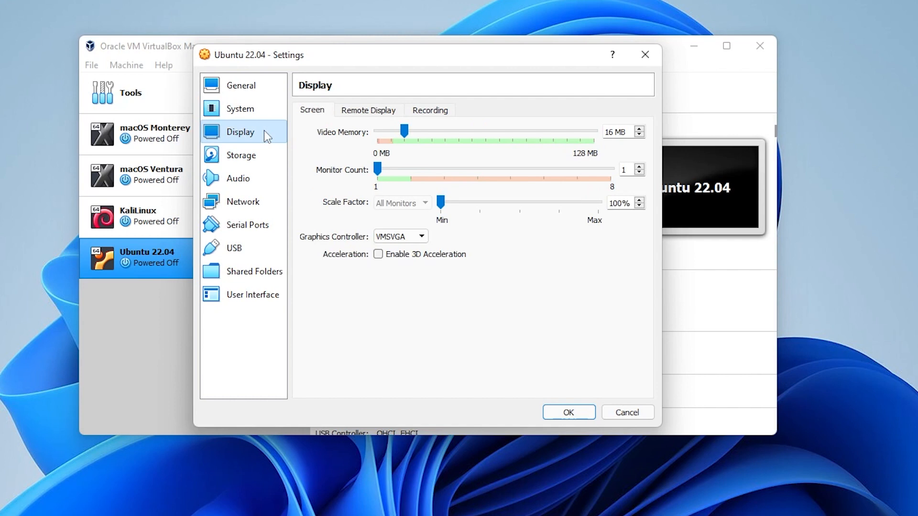
pyautogui.moveTo(402, 130)
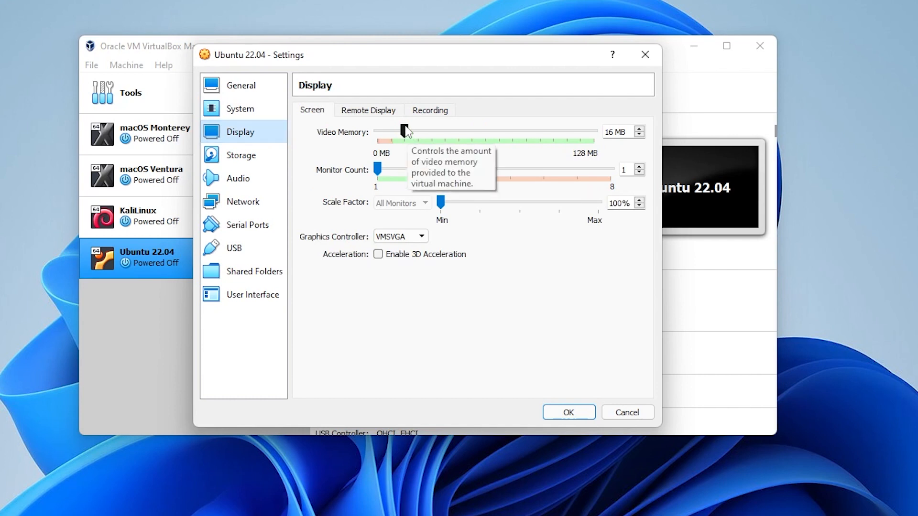
# Set video memory to 128 MB, load ubuntu-22.04-desktop-amd64.iso into the optical drive, and save.
pyautogui.moveTo(403, 131); pyautogui.dragTo(597, 131)
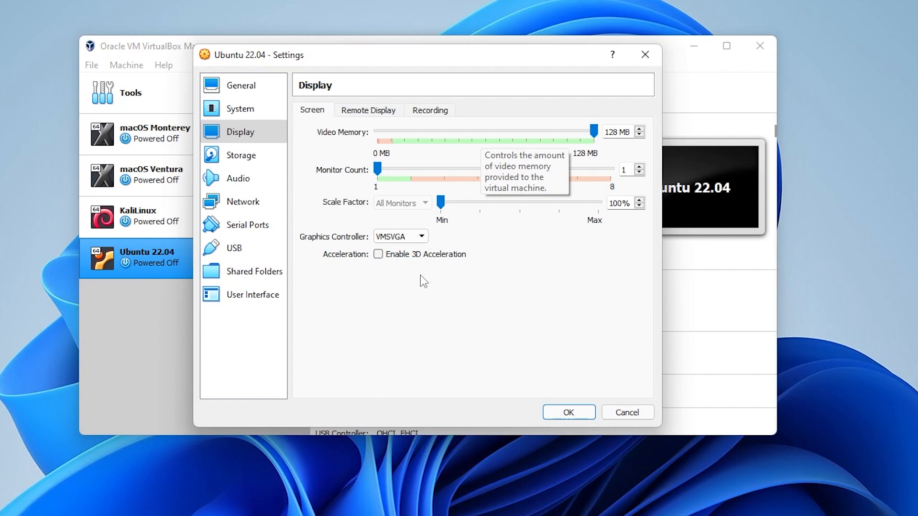
pyautogui.click(241, 155)
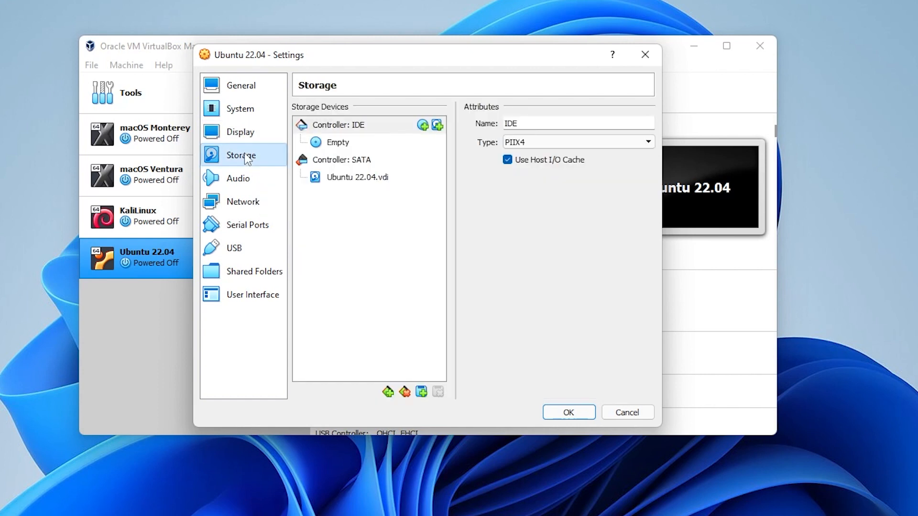
pyautogui.moveTo(274, 161)
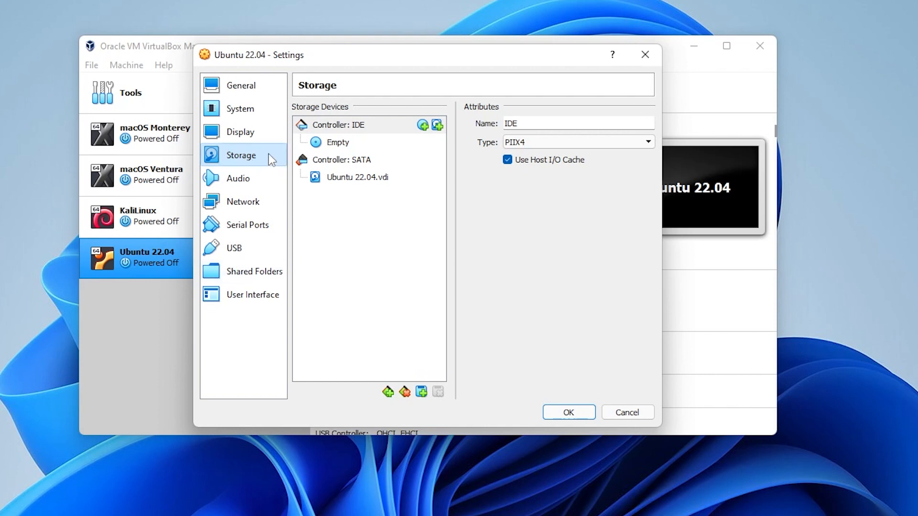
pyautogui.click(337, 142)
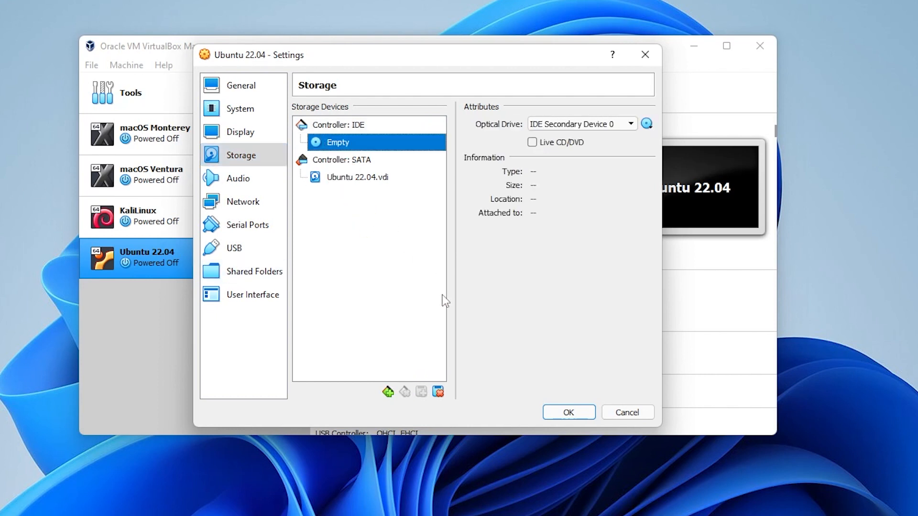
pyautogui.click(646, 124)
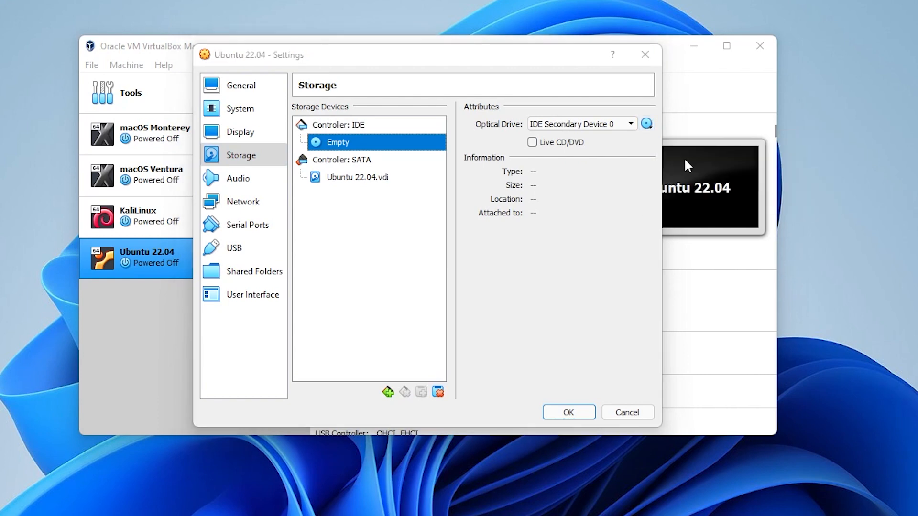
pyautogui.click(646, 124)
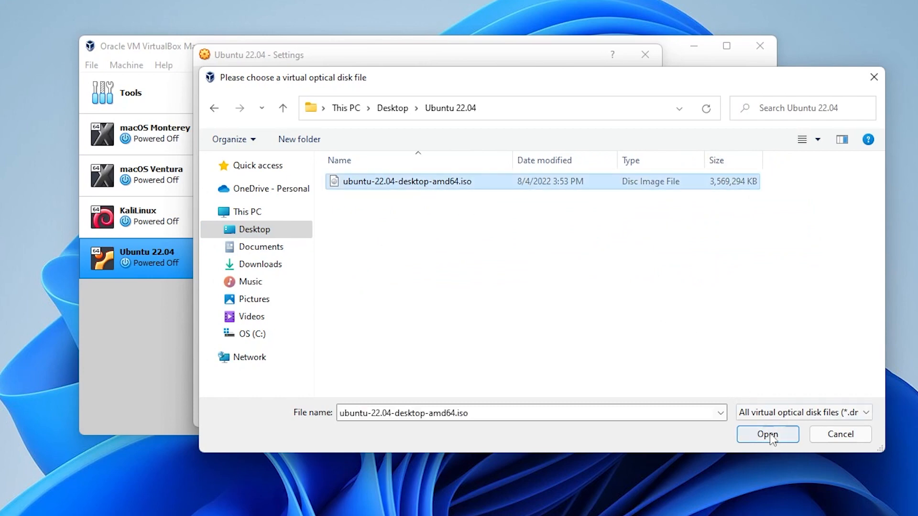
pyautogui.click(768, 434)
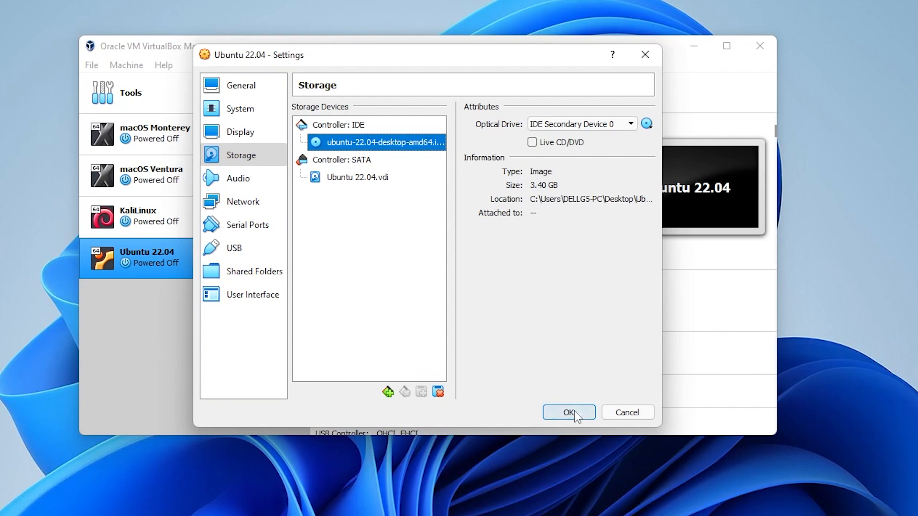
pyautogui.click(567, 412)
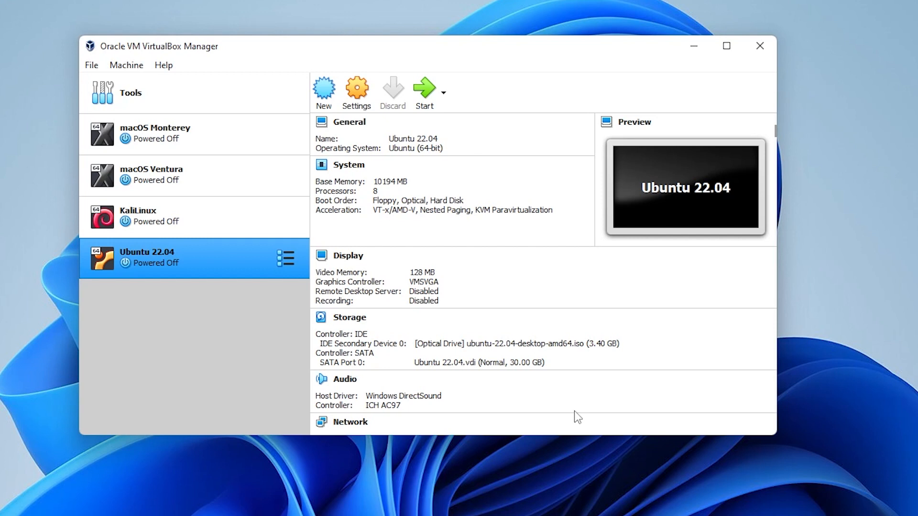
pyautogui.moveTo(201, 266)
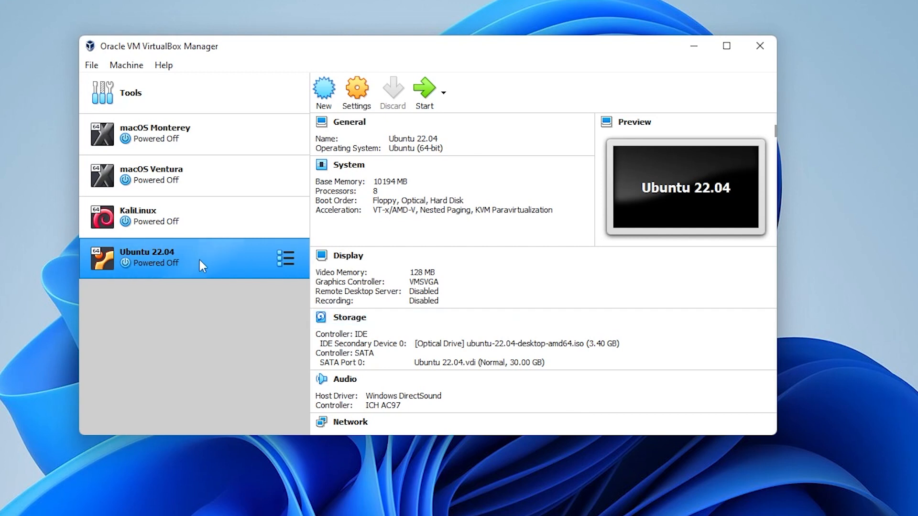
pyautogui.moveTo(174, 266)
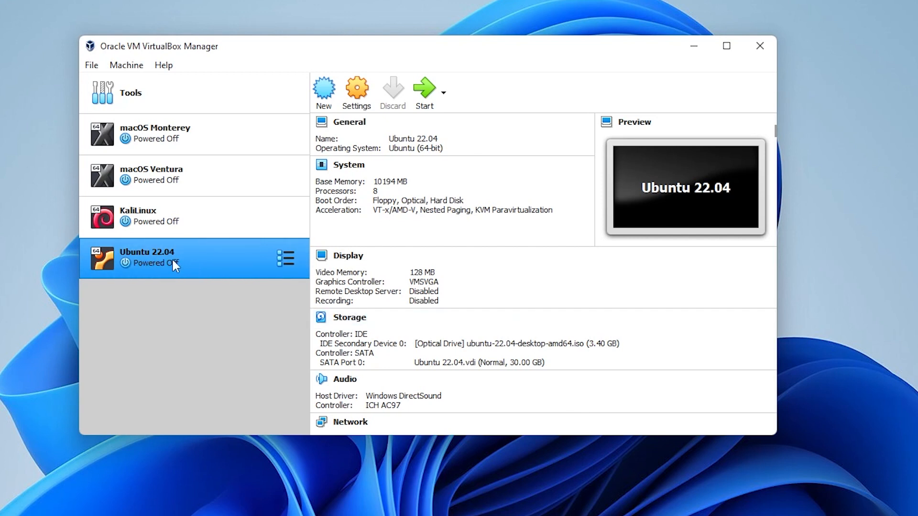
pyautogui.moveTo(427, 97)
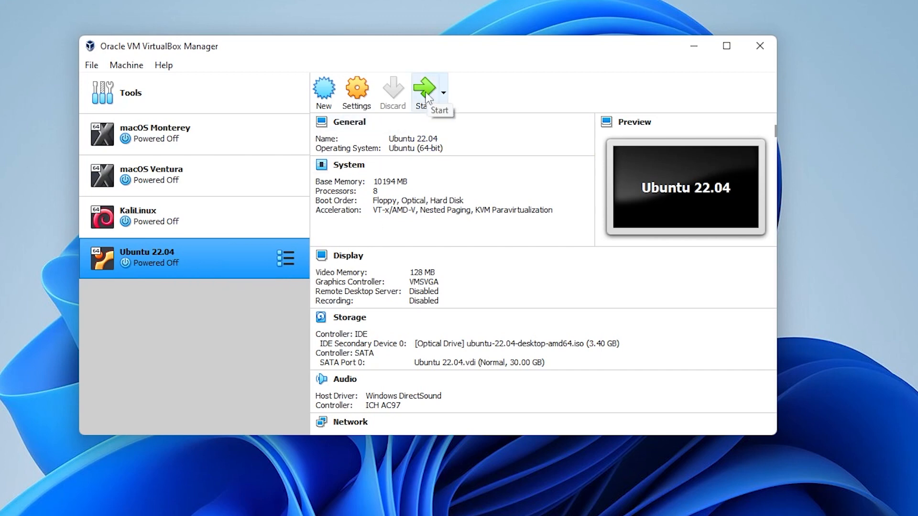
# Start the Ubuntu 22.04 VM from the VirtualBox Manager toolbar.
pyautogui.click(426, 87)
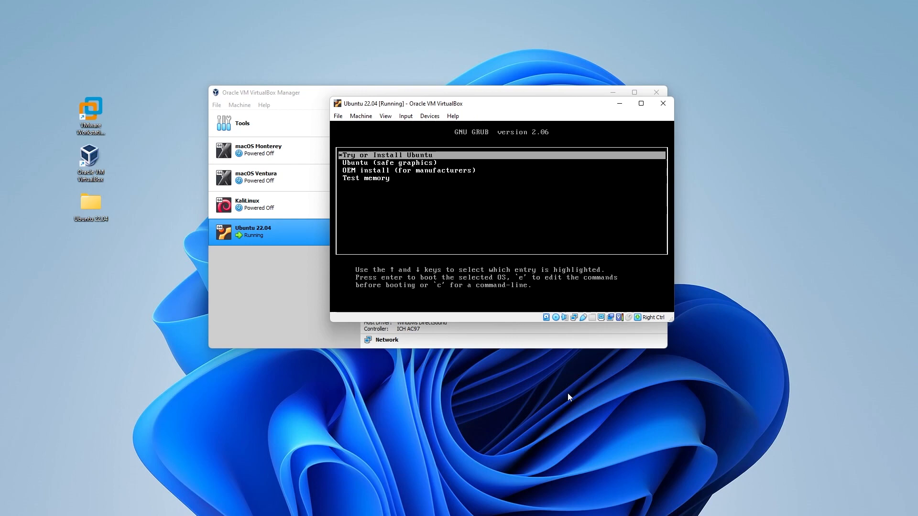
# Boot 'Try or Install Ubuntu' from GRUB and choose Install Ubuntu.
pyautogui.press('enter')
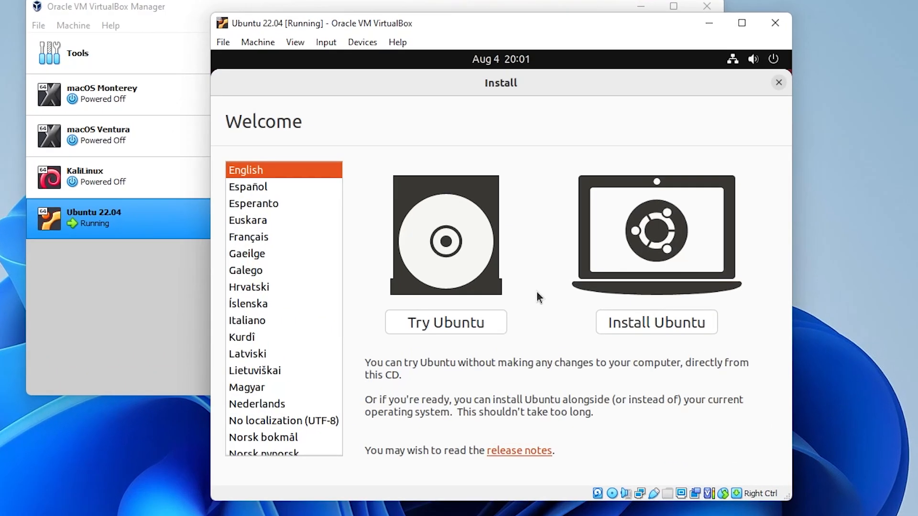
pyautogui.moveTo(624, 335)
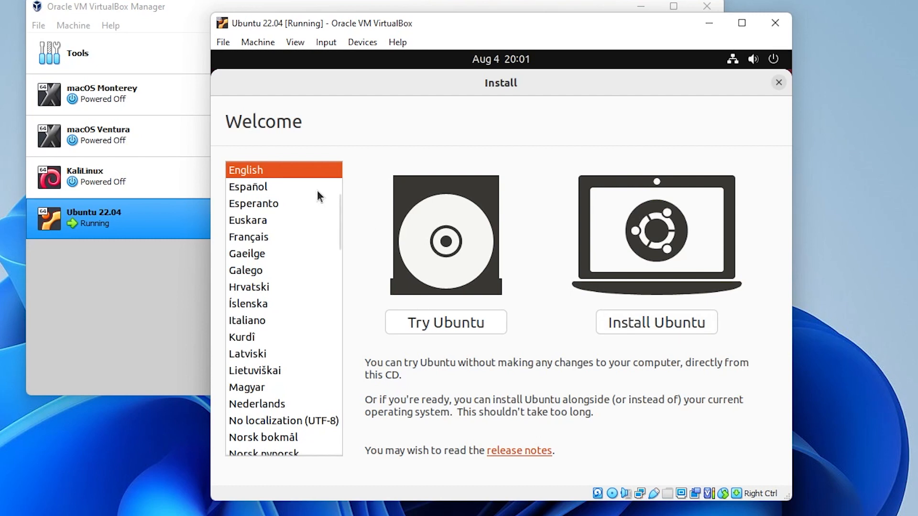
pyautogui.moveTo(647, 315)
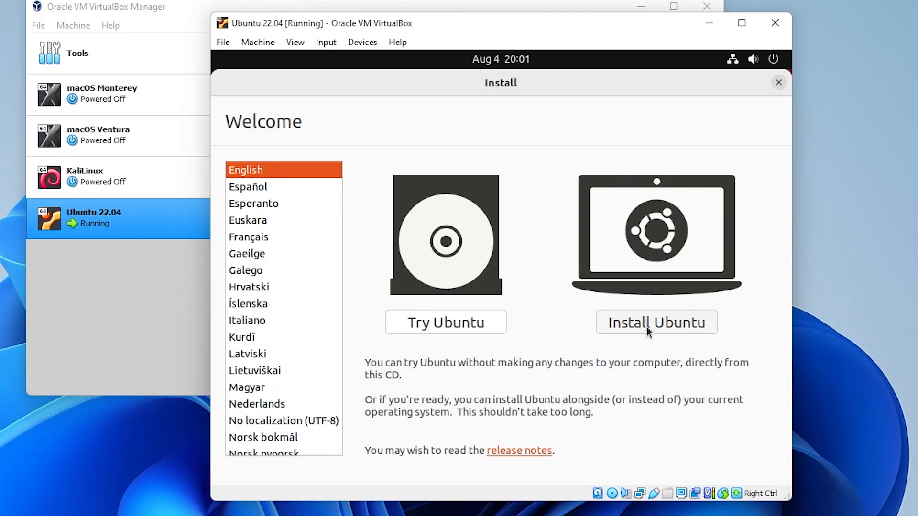
pyautogui.click(656, 322)
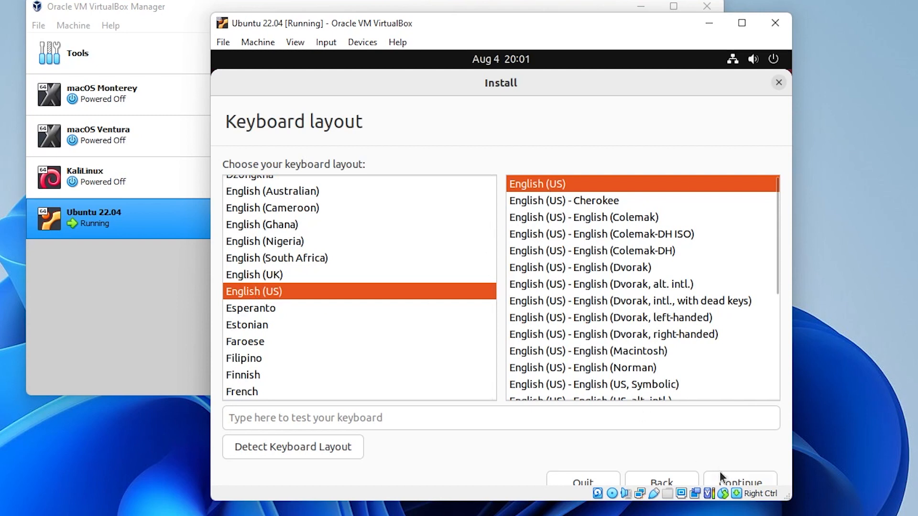
# Accept English (US) keyboard, normal installation, and 'Erase disk and install Ubuntu'.
pyautogui.click(742, 482)
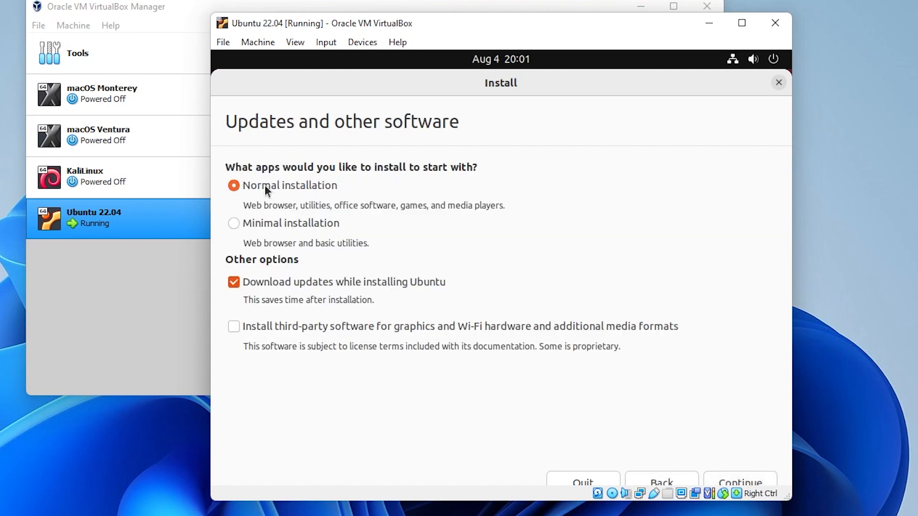
pyautogui.moveTo(322, 300)
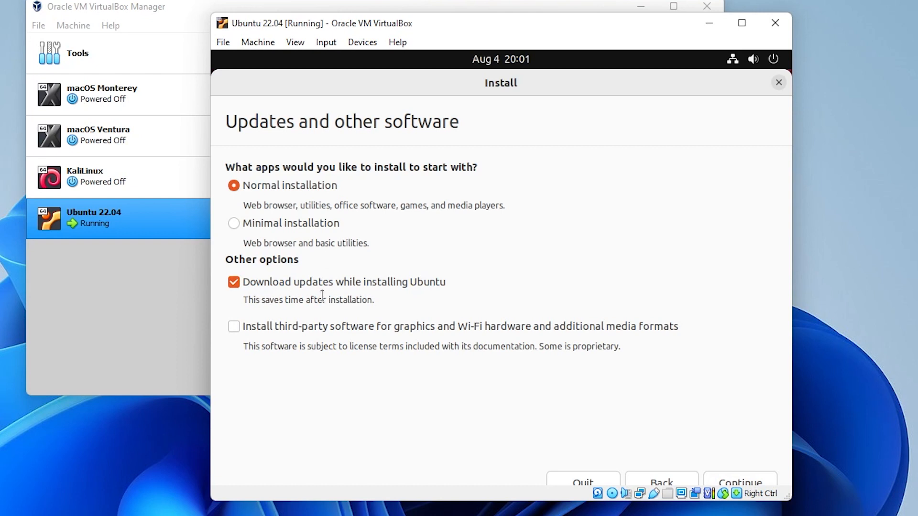
pyautogui.moveTo(687, 380)
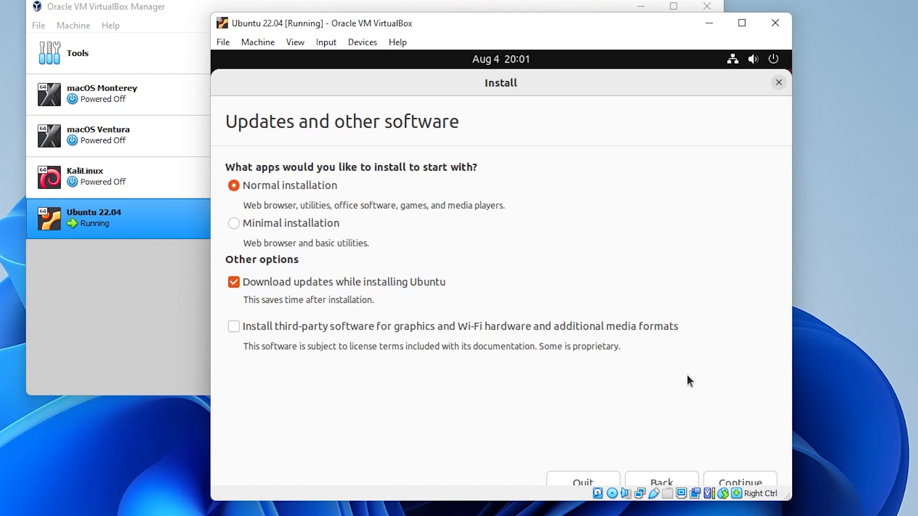
pyautogui.click(740, 482)
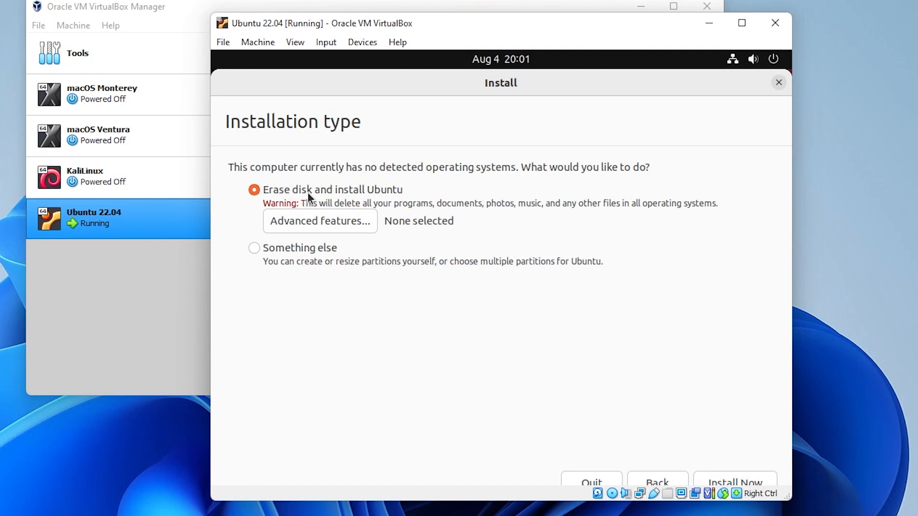
pyautogui.moveTo(440, 350)
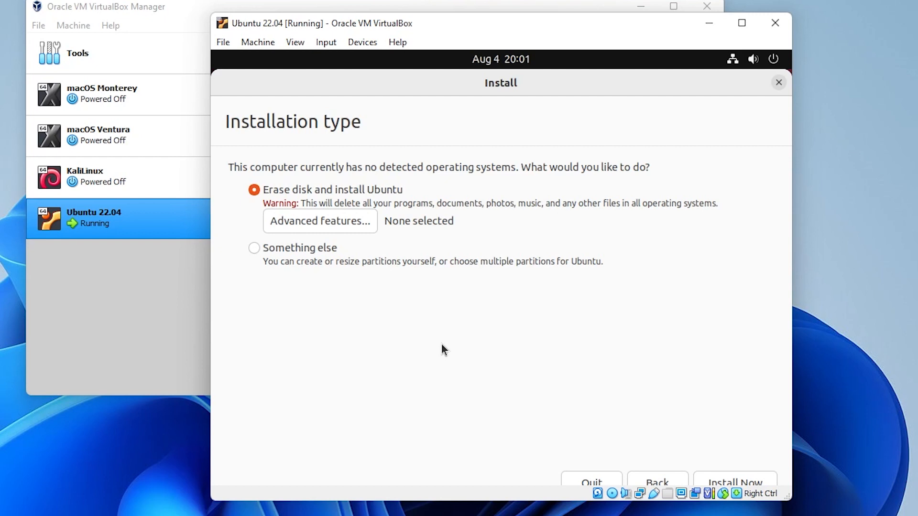
pyautogui.moveTo(484, 352)
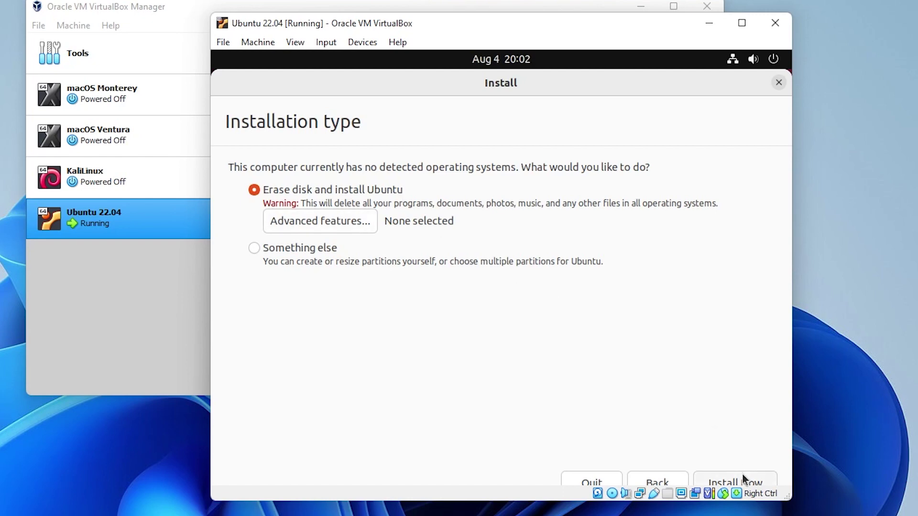
pyautogui.click(737, 482)
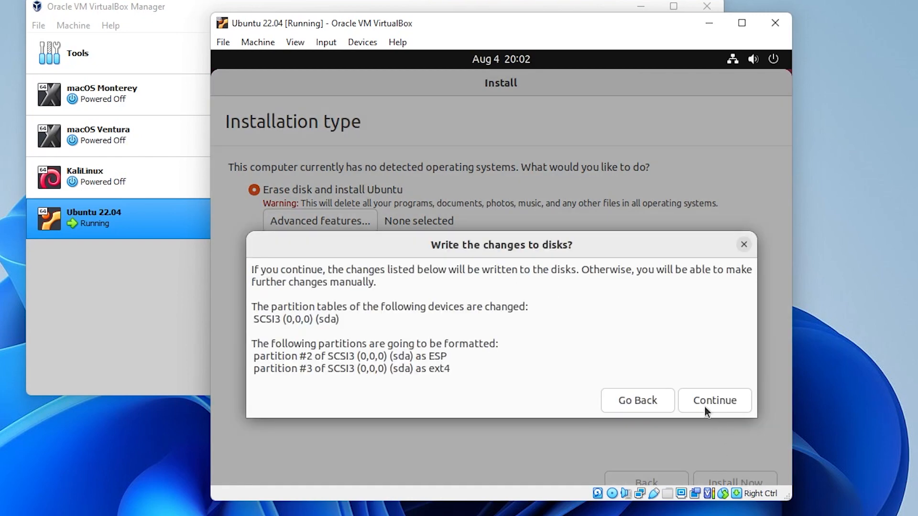
# Write the partition changes, keep Toronto, create the GEEKrar account with password, and install.
pyautogui.click(714, 400)
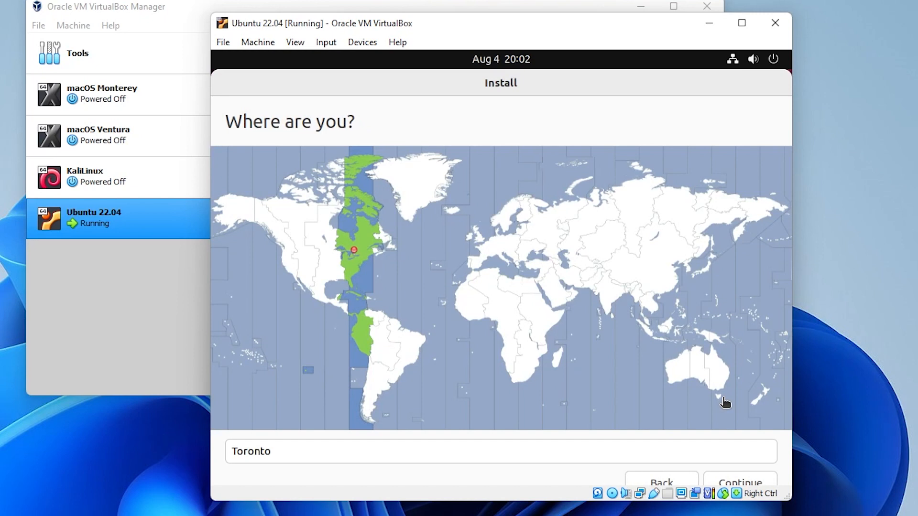
pyautogui.moveTo(656, 397)
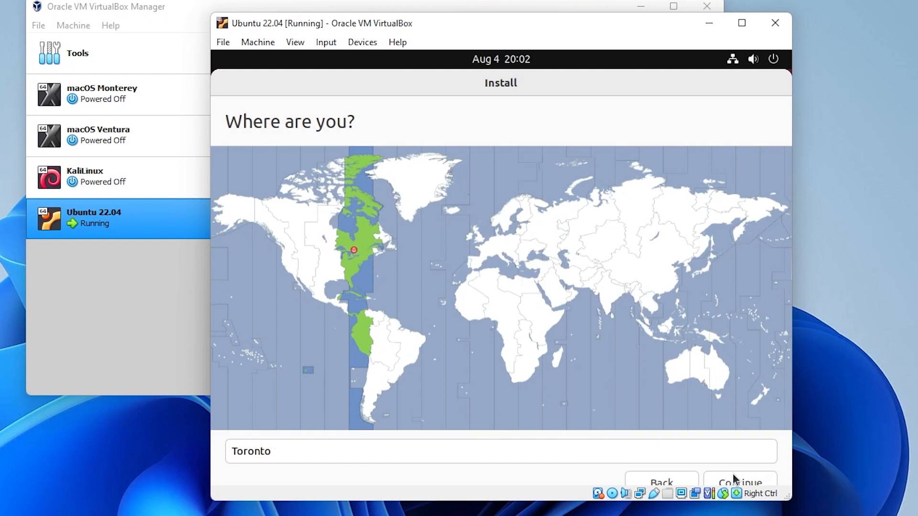
pyautogui.click(737, 482)
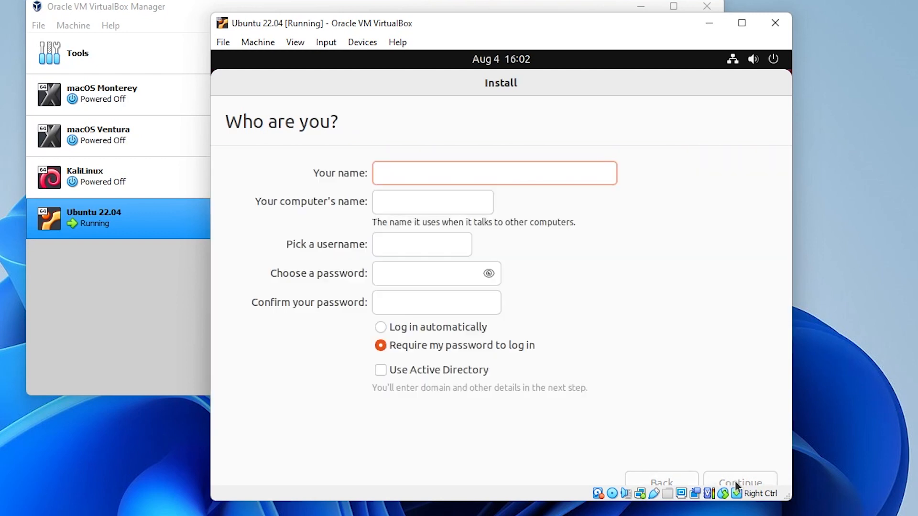
pyautogui.click(495, 173)
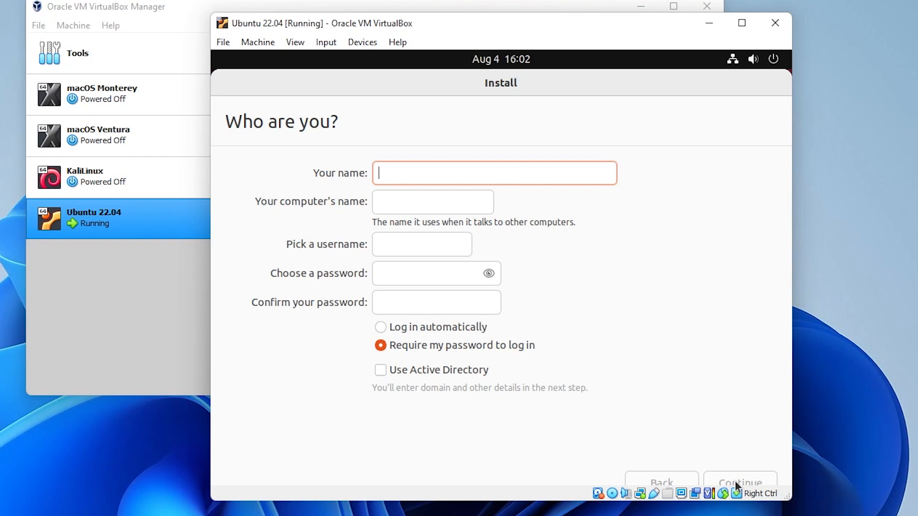
pyautogui.write('GEEKrar')
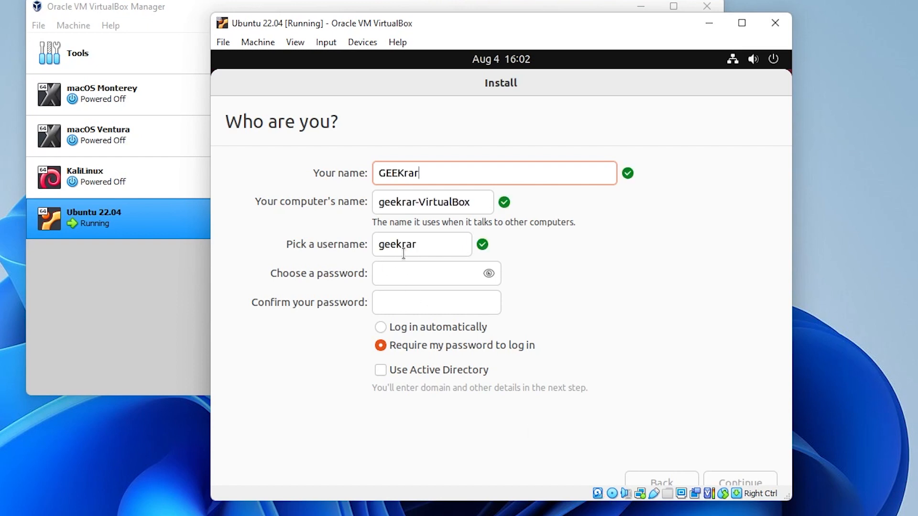
pyautogui.click(431, 274)
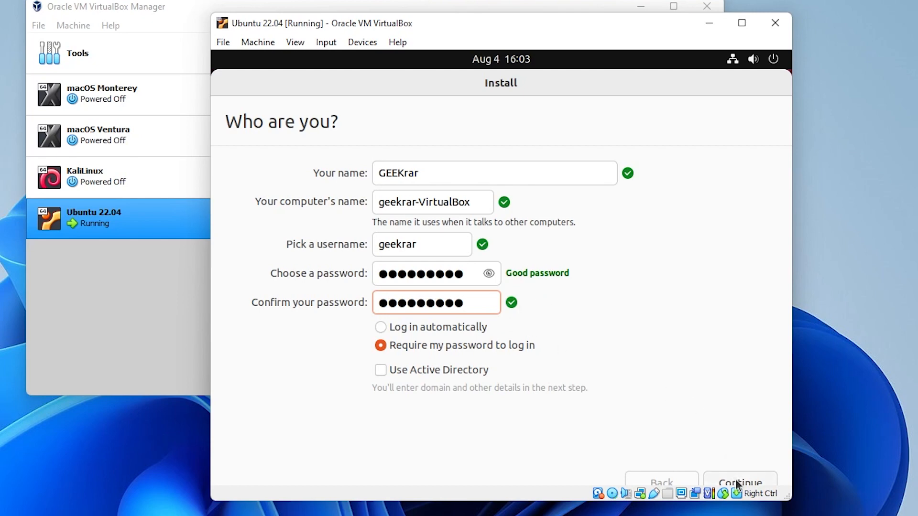
pyautogui.click(742, 482)
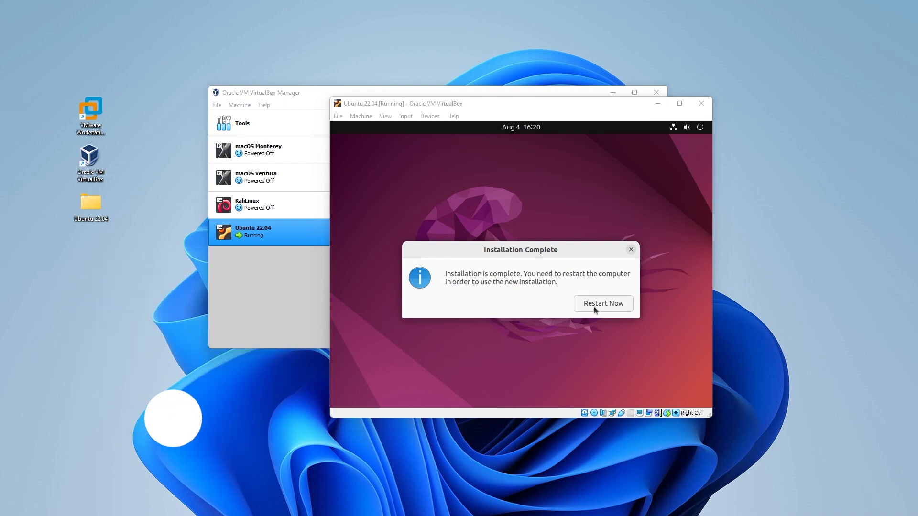
# Restart into the installed Ubuntu and select the GEEKrar user at login.
pyautogui.click(603, 303)
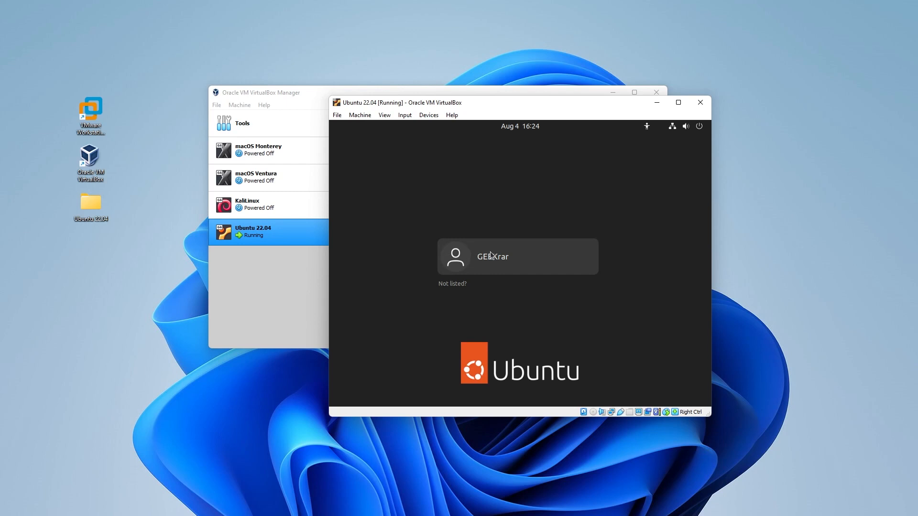
pyautogui.click(518, 257)
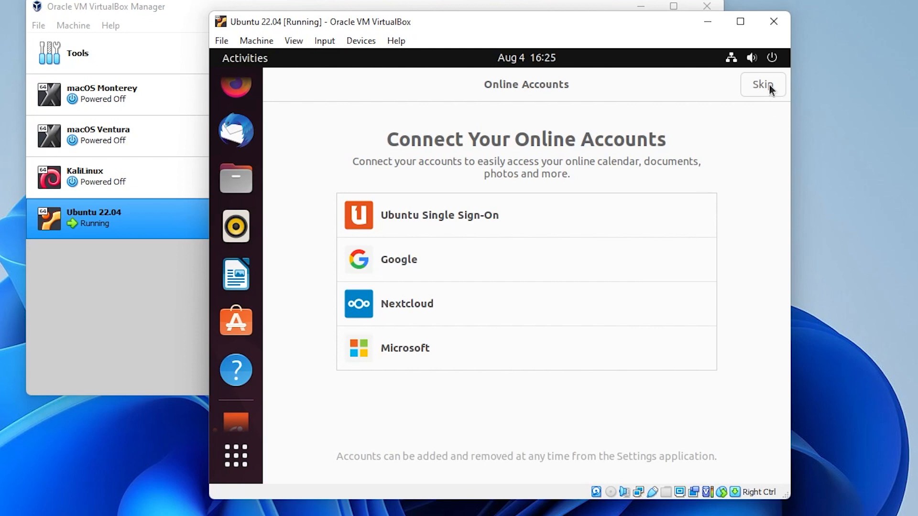
# Skip Online Accounts, accept system info and location defaults, and finish the welcome setup.
pyautogui.click(763, 85)
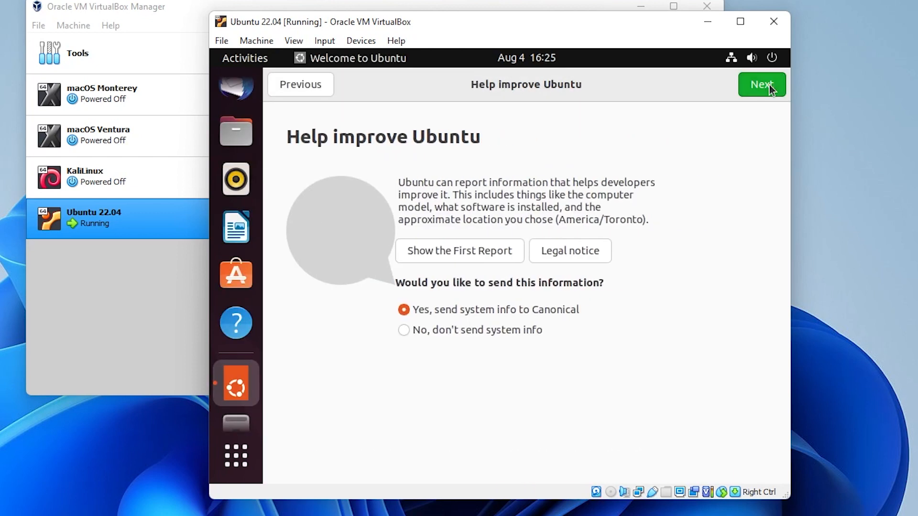
pyautogui.click(762, 84)
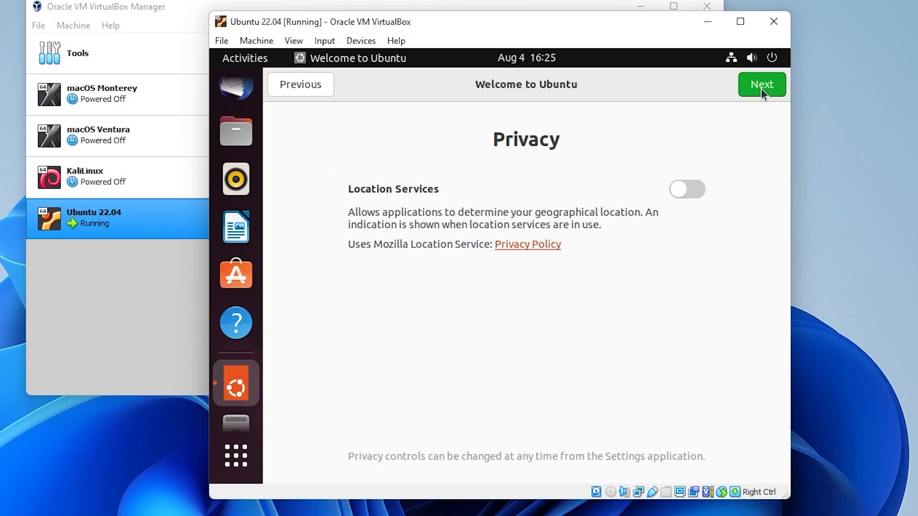
pyautogui.moveTo(709, 207)
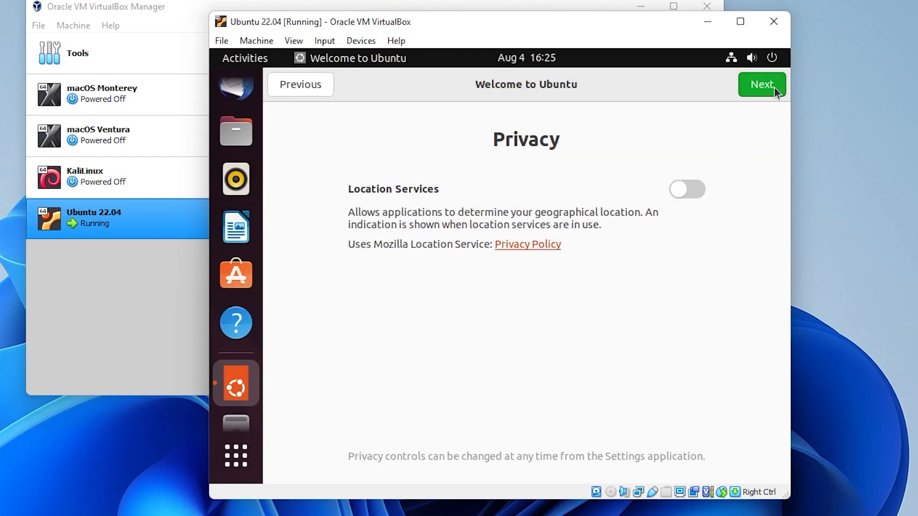
pyautogui.click(761, 85)
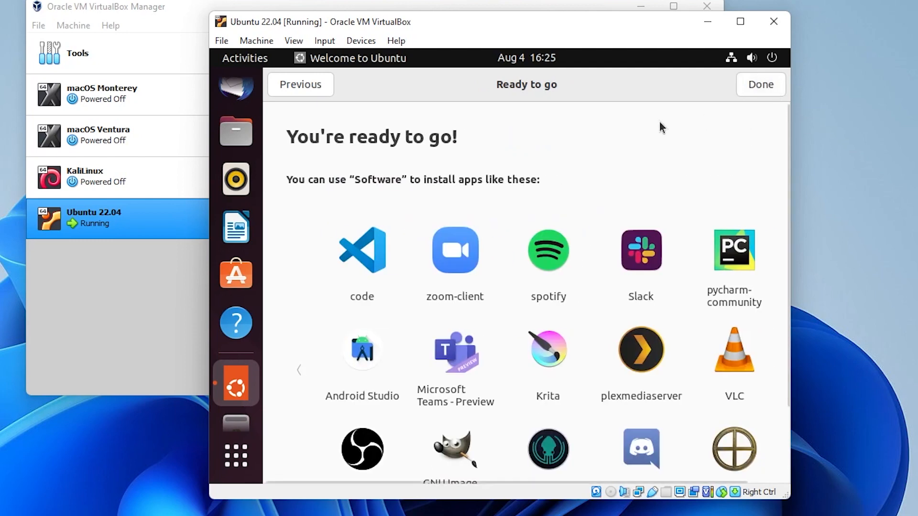
pyautogui.scroll(-3)
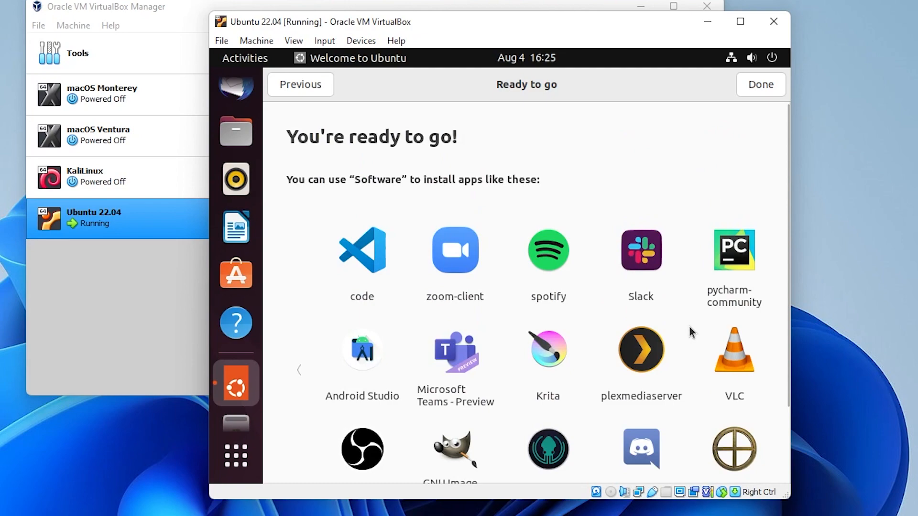
pyautogui.moveTo(766, 95)
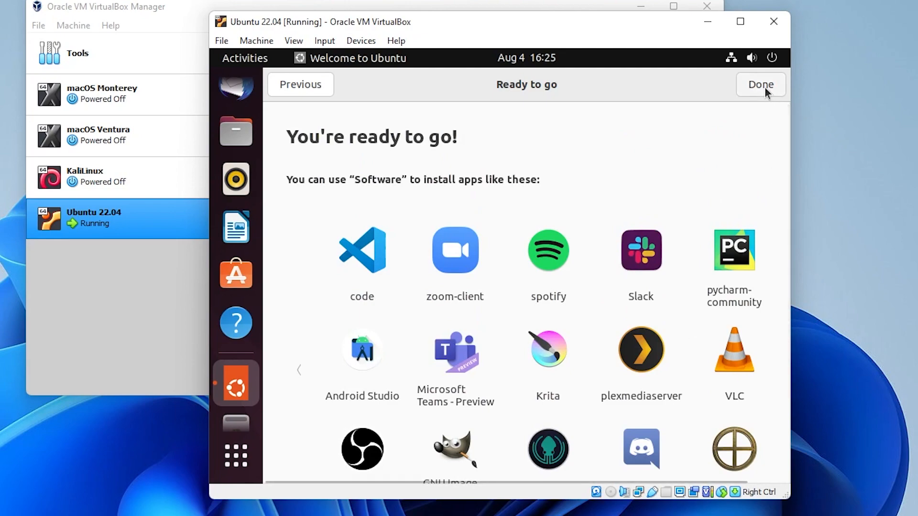
pyautogui.click(760, 84)
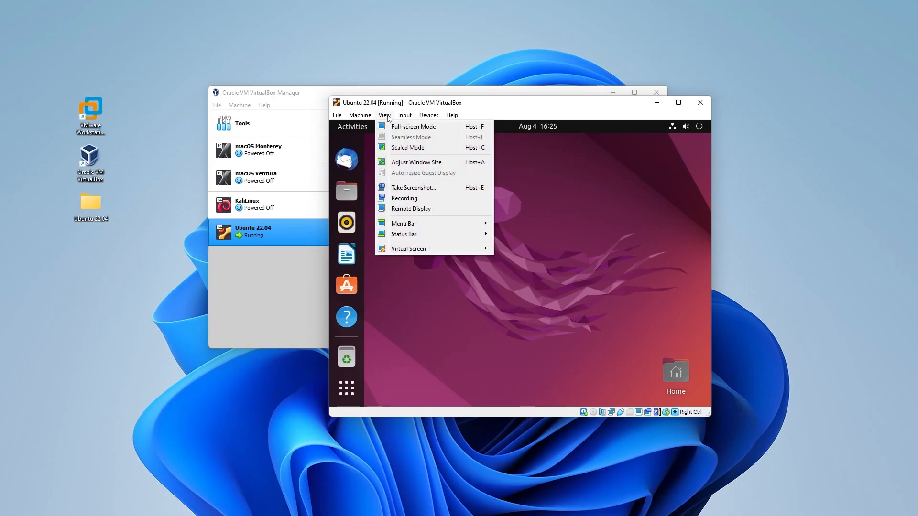
pyautogui.moveTo(406, 130)
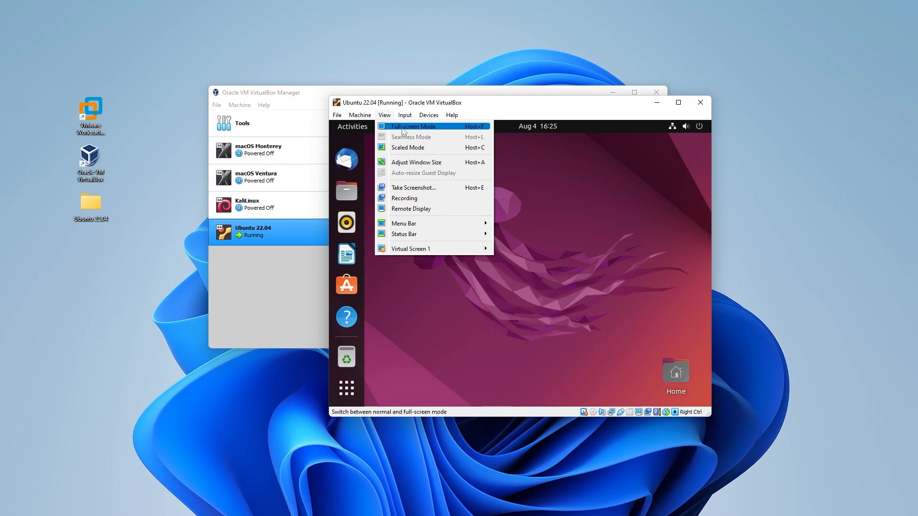
pyautogui.click(410, 126)
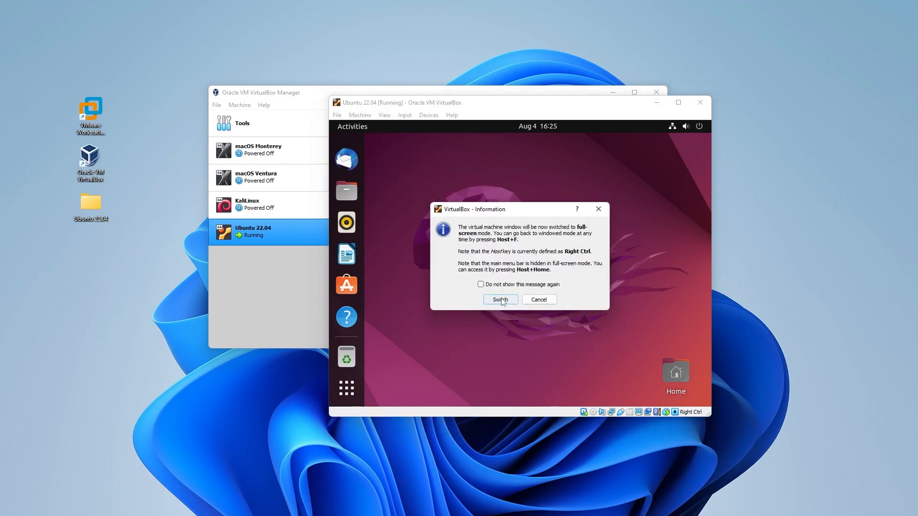
pyautogui.click(500, 299)
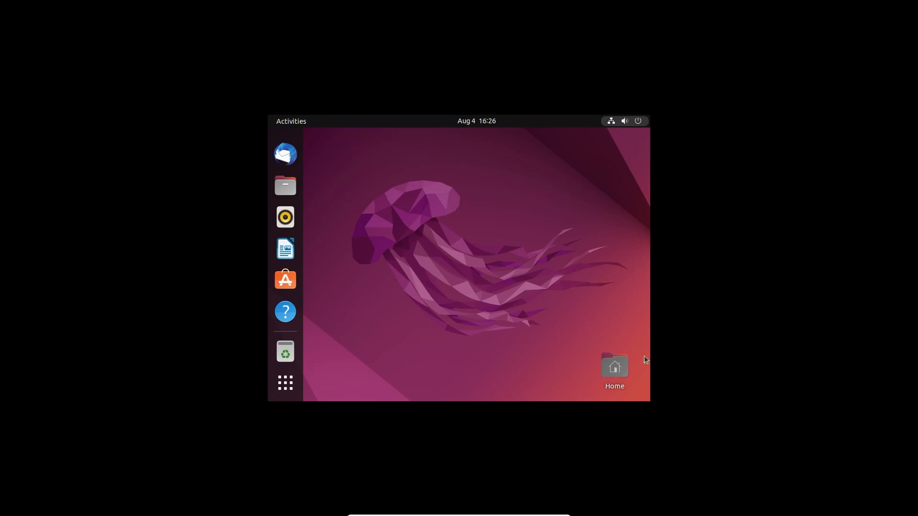
pyautogui.moveTo(589, 279)
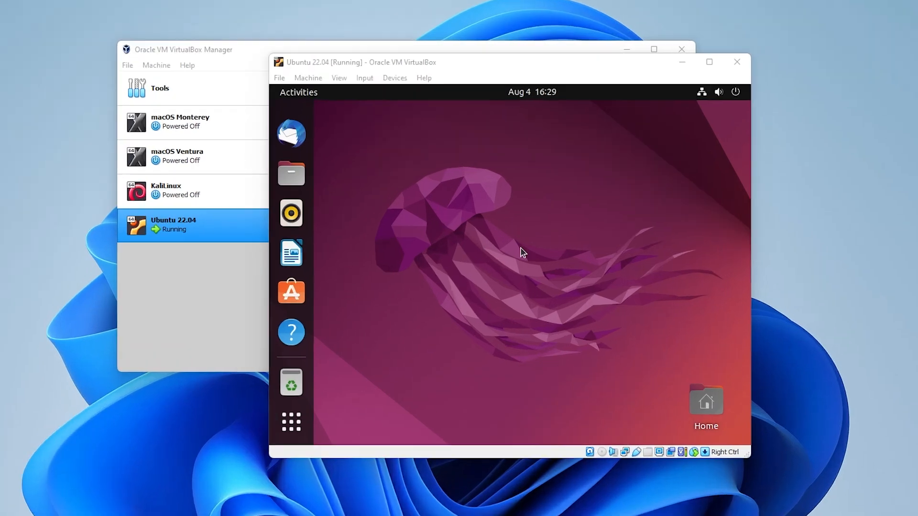
# In Terminal, run 'sudo apt update' and 'sudo apt install -y build-essential linux-headers-$(uname -r)'.
pyautogui.click(290, 422)
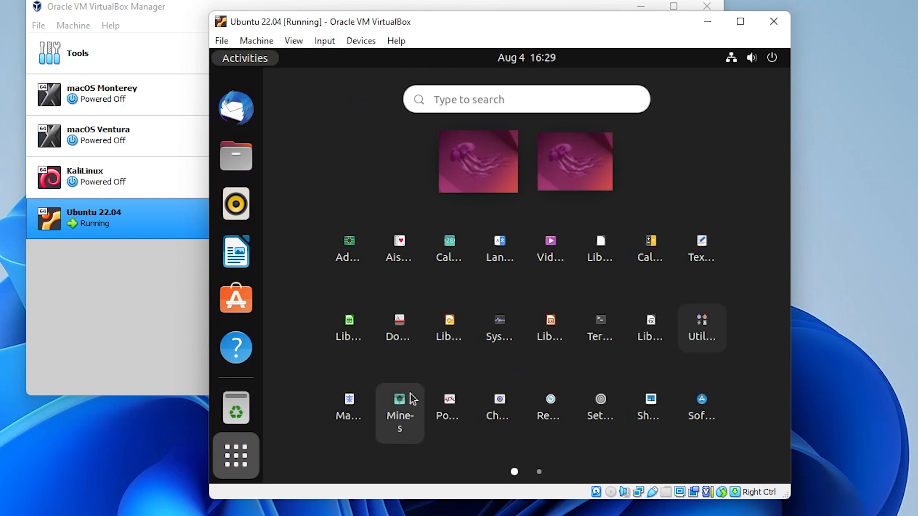
pyautogui.moveTo(599, 328)
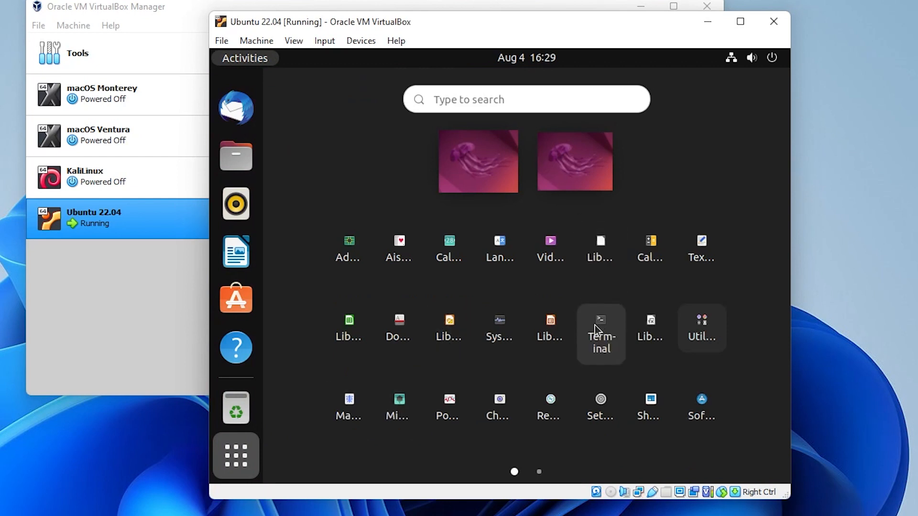
pyautogui.moveTo(609, 334)
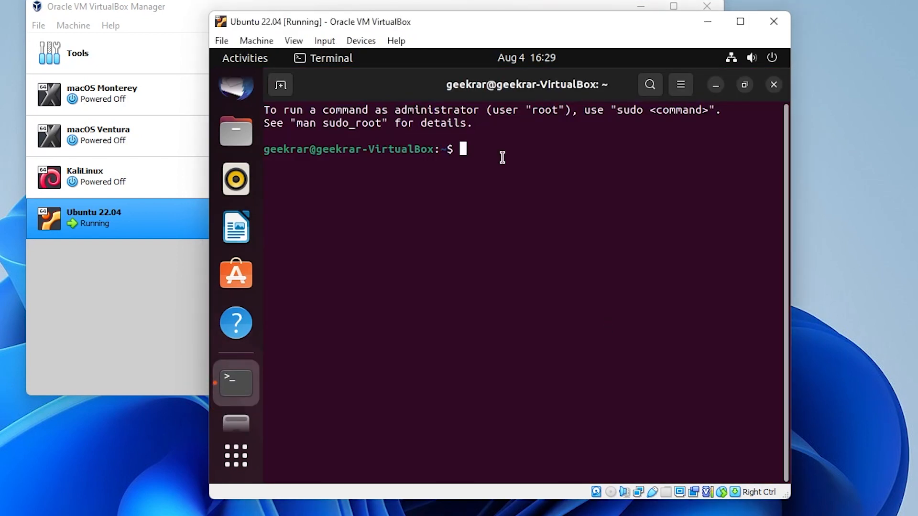
pyautogui.write('sudo')
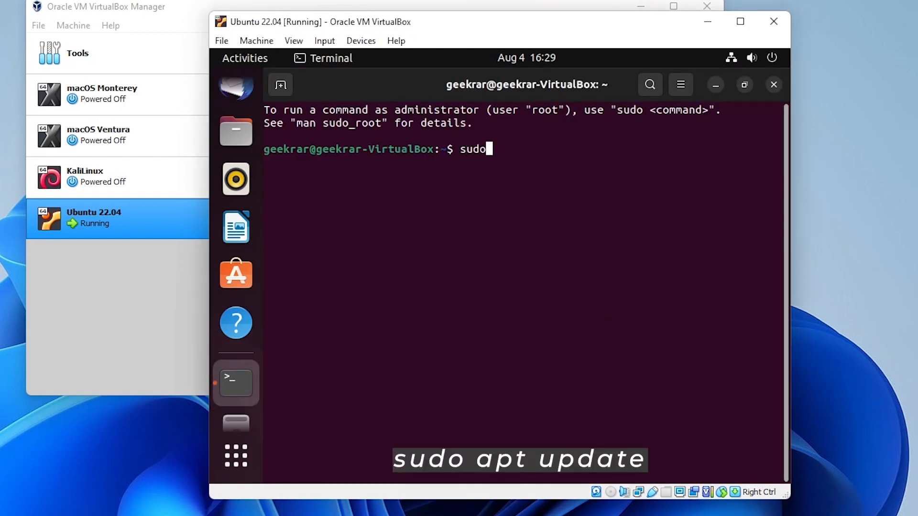
pyautogui.write('apt update')
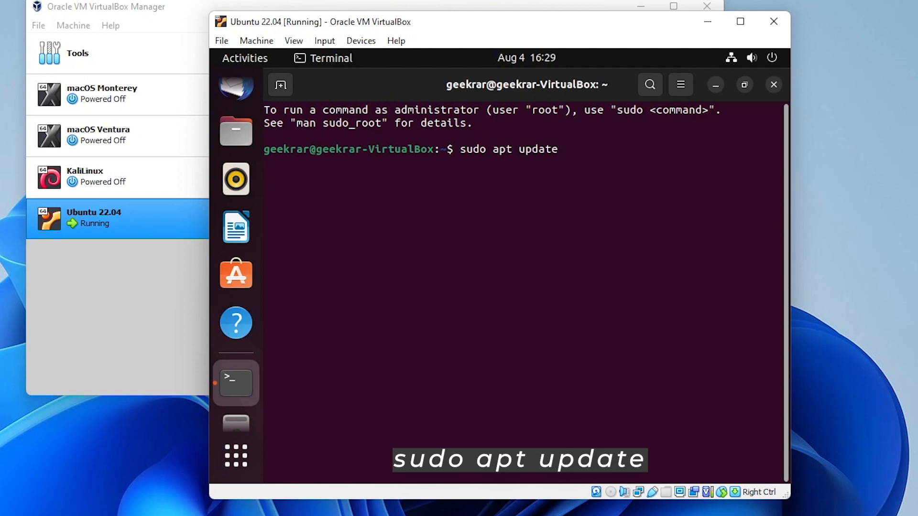
pyautogui.press('Return')
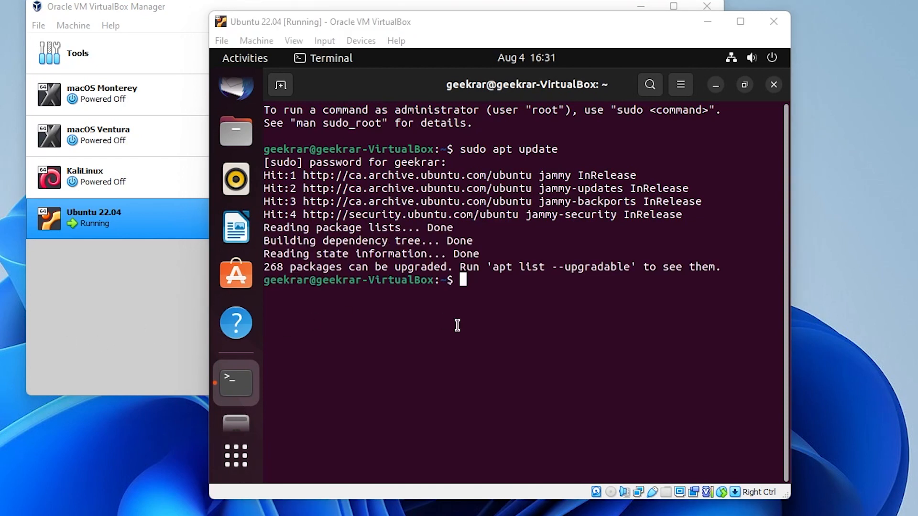
pyautogui.write('sudo apt install -y build-essential linux-headers-$(uname -r)')
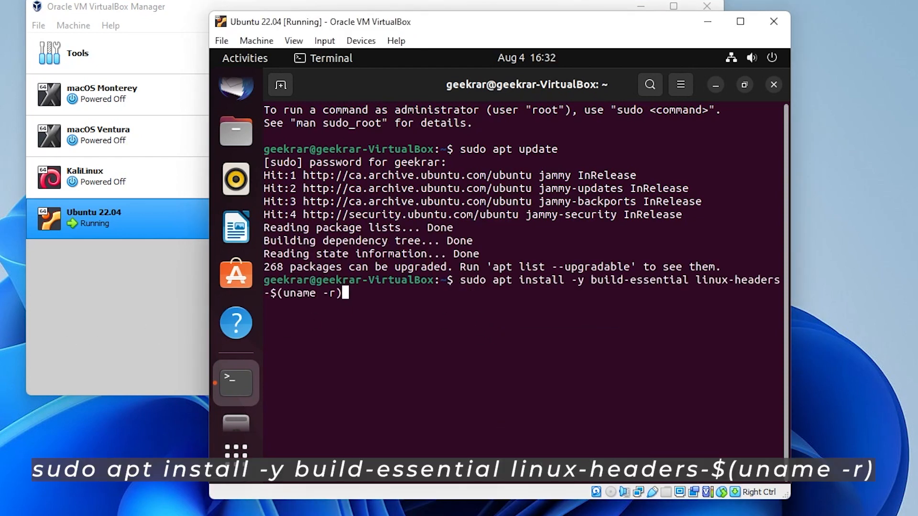
pyautogui.press('Return')
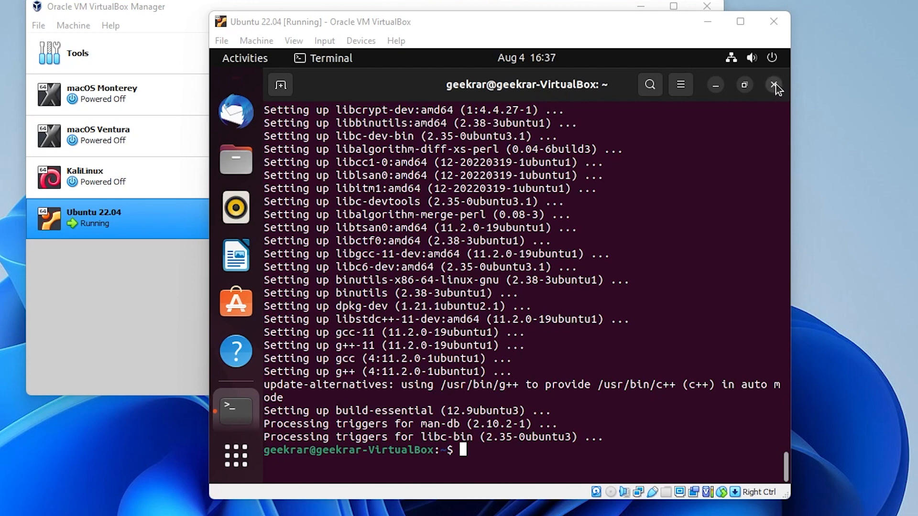
# Close the terminal and insert the Guest Additions CD image from the Devices menu.
pyautogui.click(773, 84)
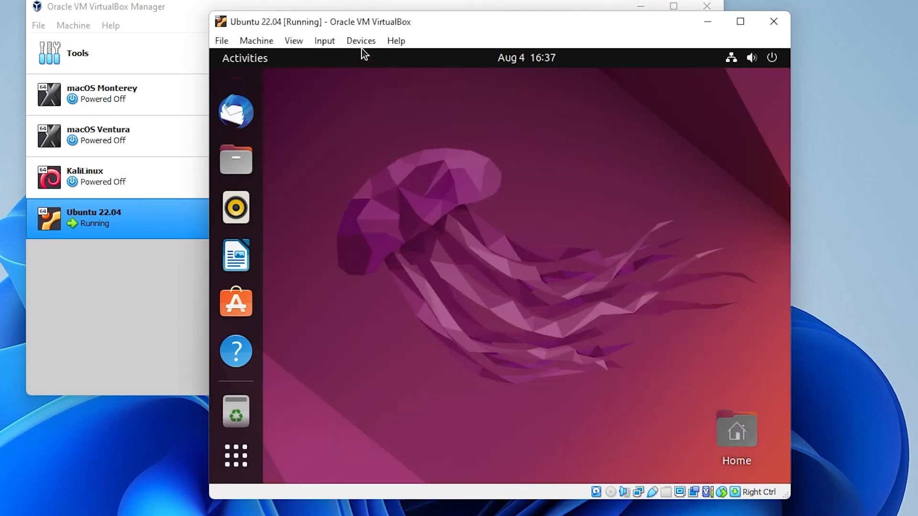
pyautogui.click(361, 40)
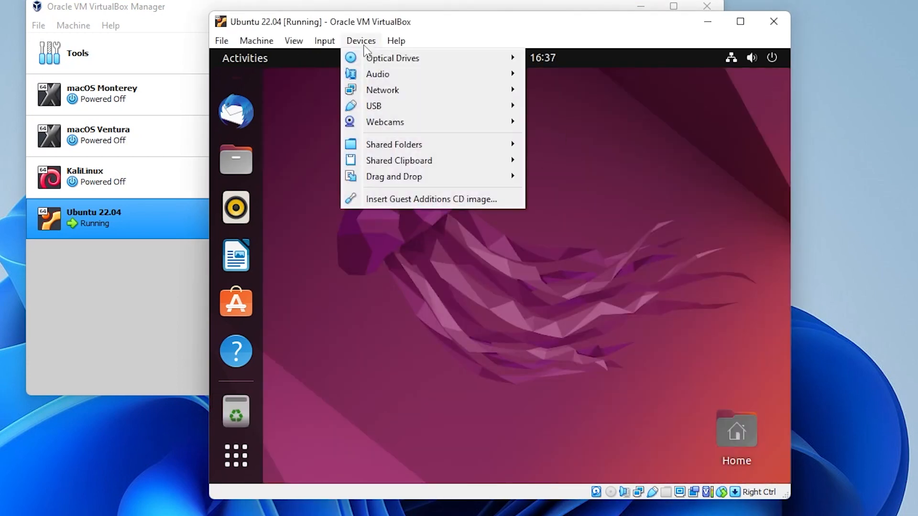
pyautogui.moveTo(442, 205)
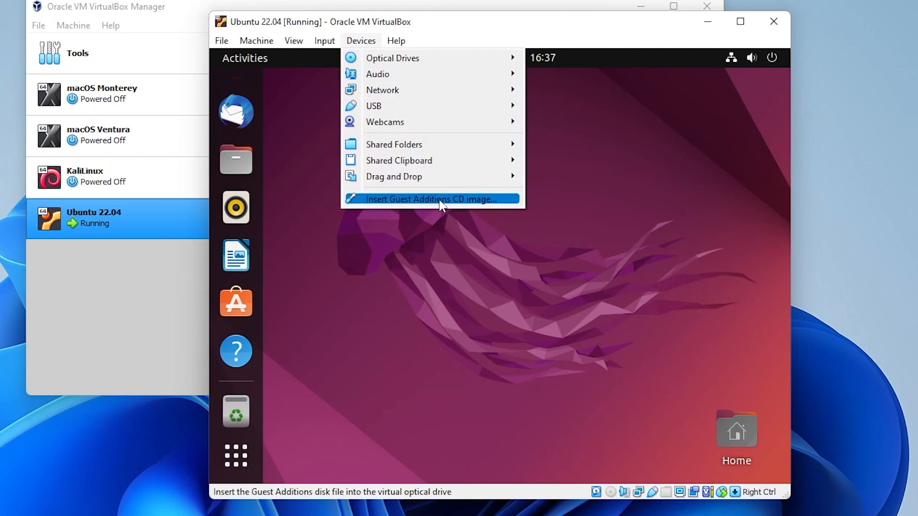
pyautogui.click(437, 199)
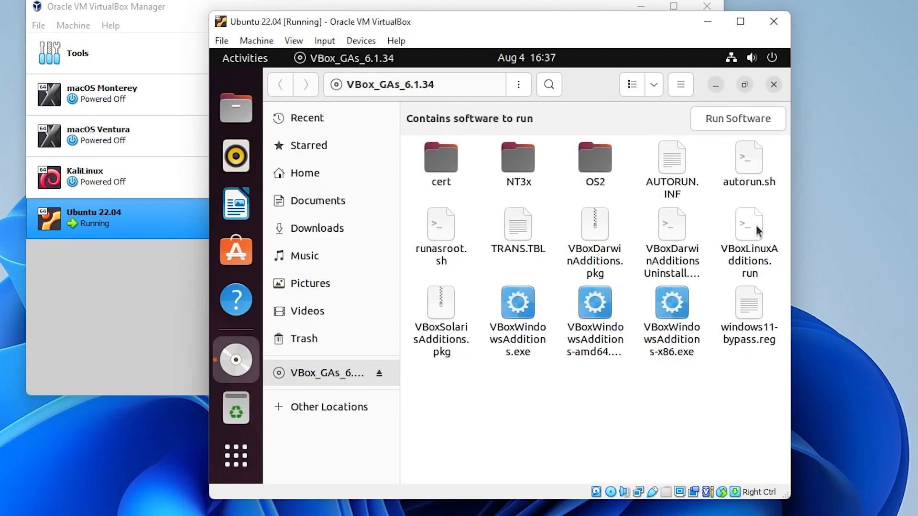
pyautogui.moveTo(758, 193)
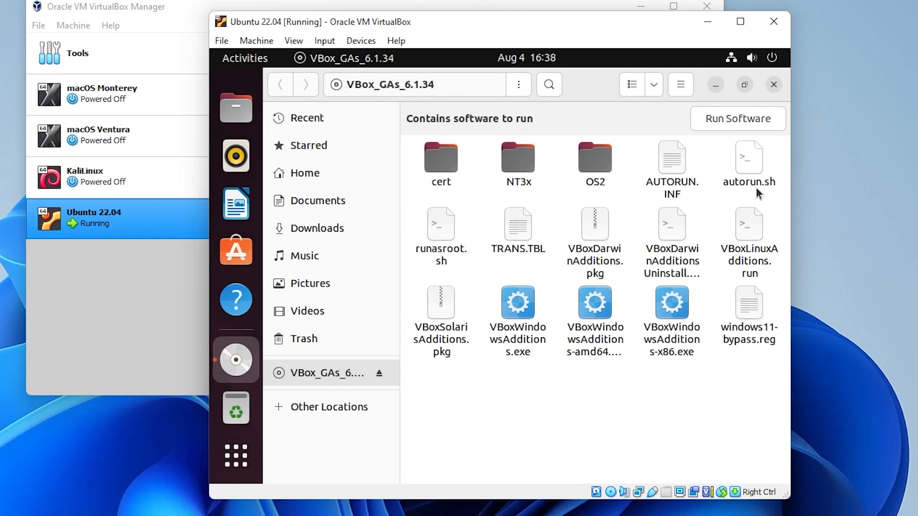
# Run autorun.sh as a program, authenticate with the password, then close the disc window.
pyautogui.rightClick(748, 158)
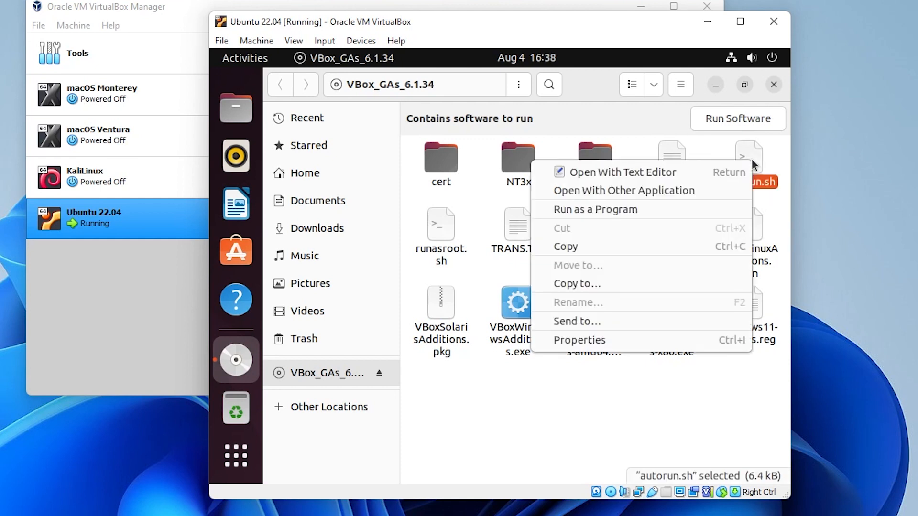
pyautogui.moveTo(591, 210)
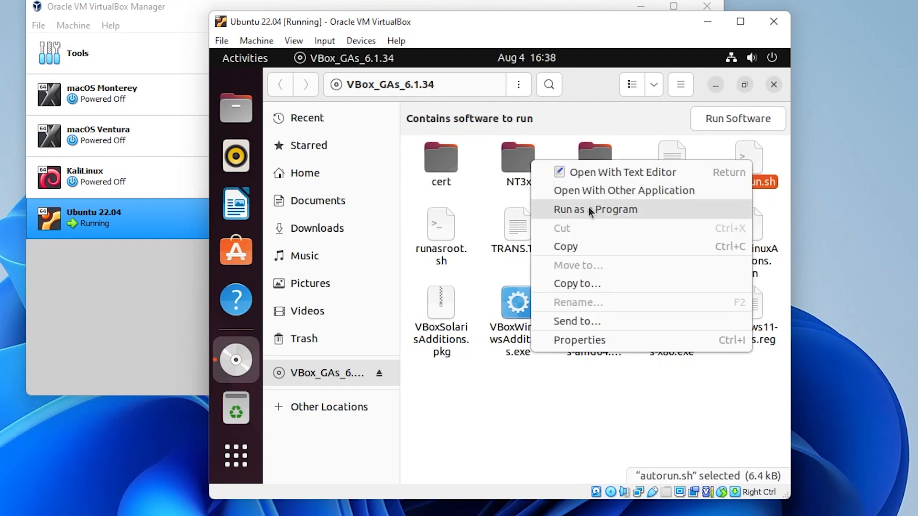
pyautogui.click(595, 209)
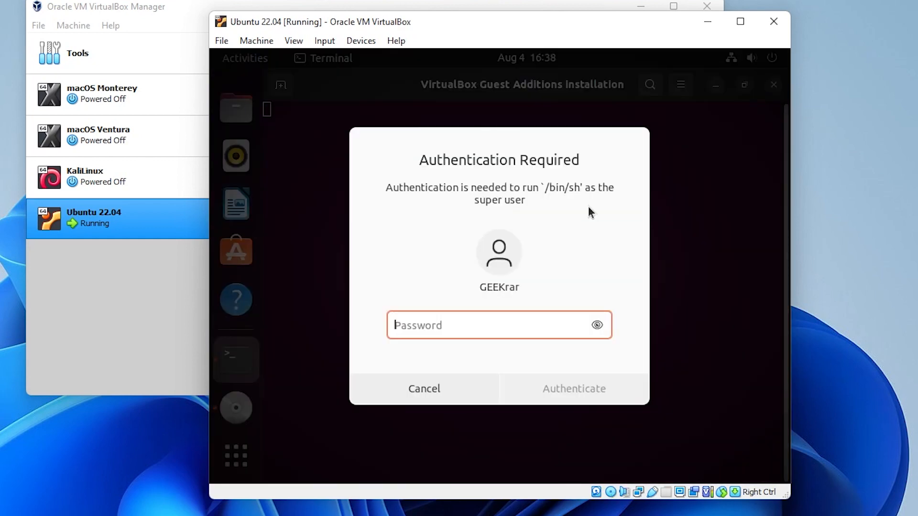
pyautogui.moveTo(308, 30)
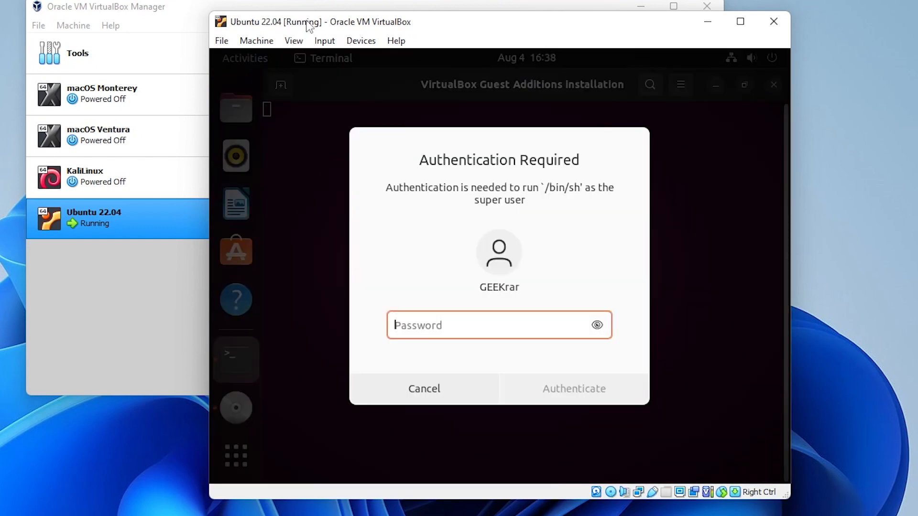
pyautogui.write('password')
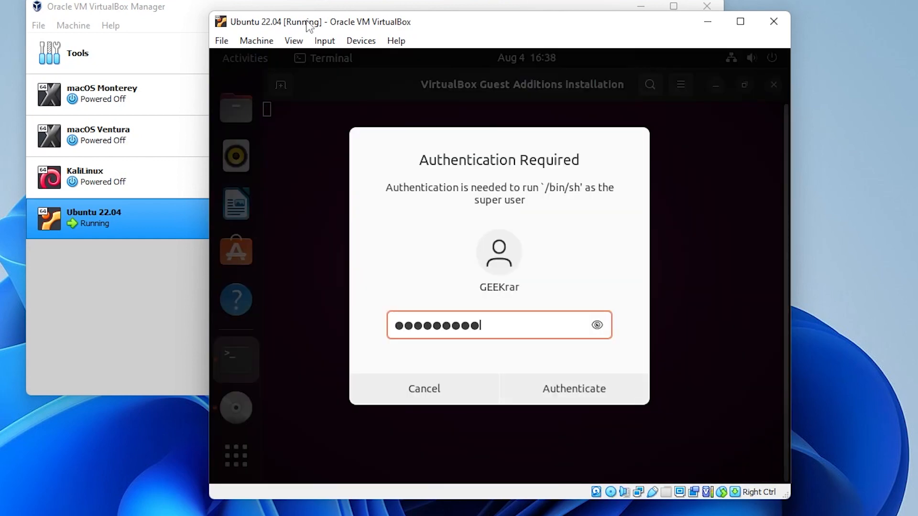
pyautogui.click(574, 389)
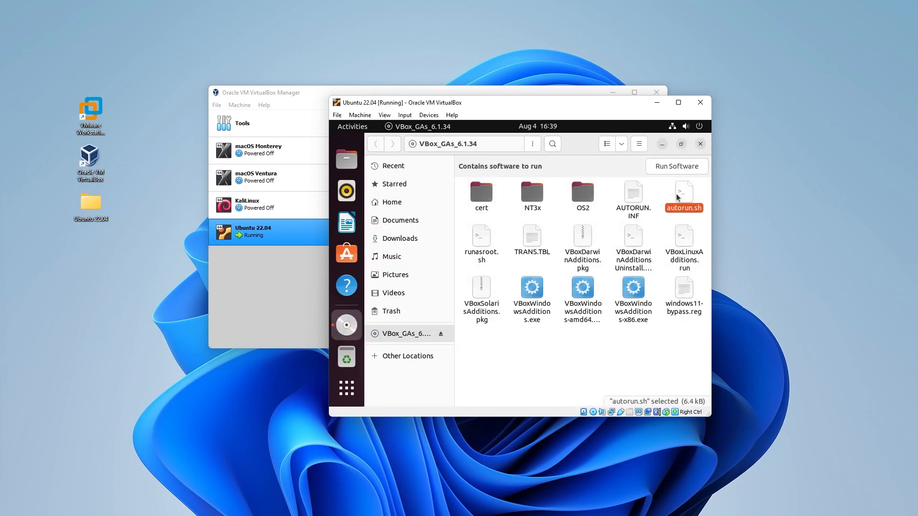
pyautogui.click(700, 144)
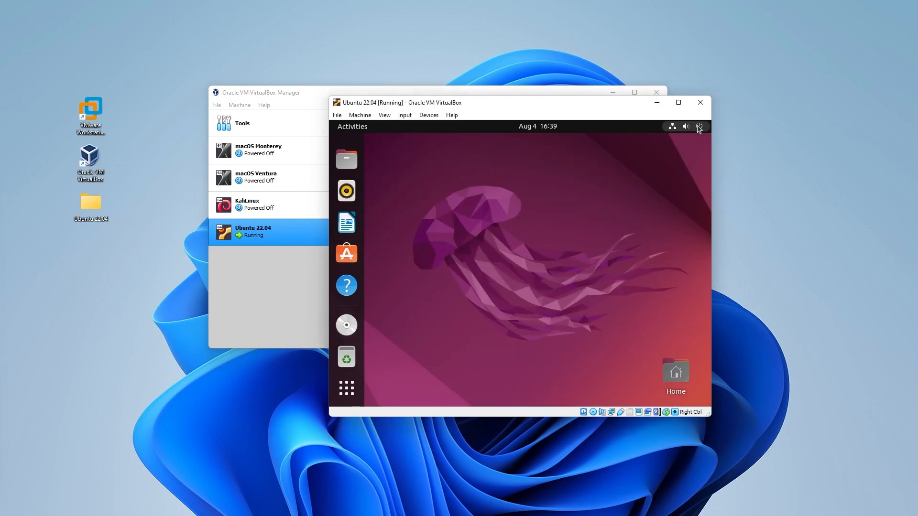
# Restart the Ubuntu guest from the system menu and log back in as GEEKrar.
pyautogui.click(700, 126)
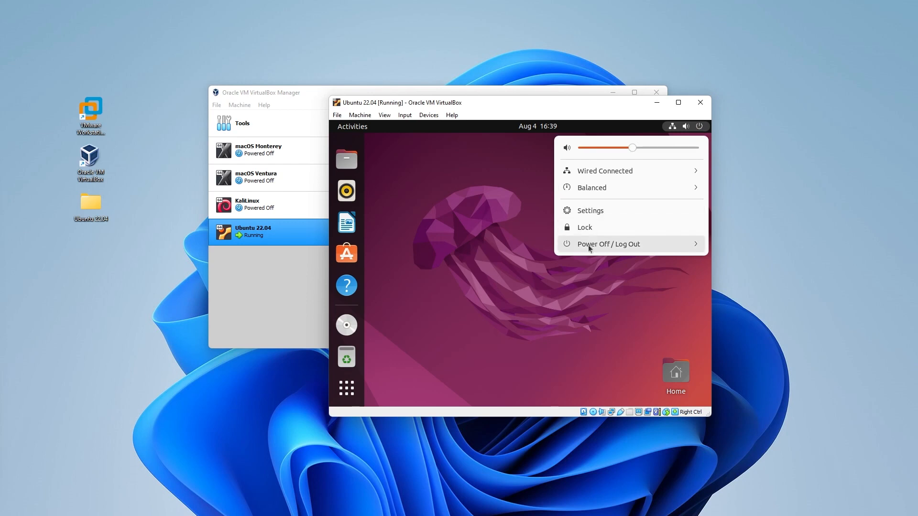
pyautogui.moveTo(611, 249)
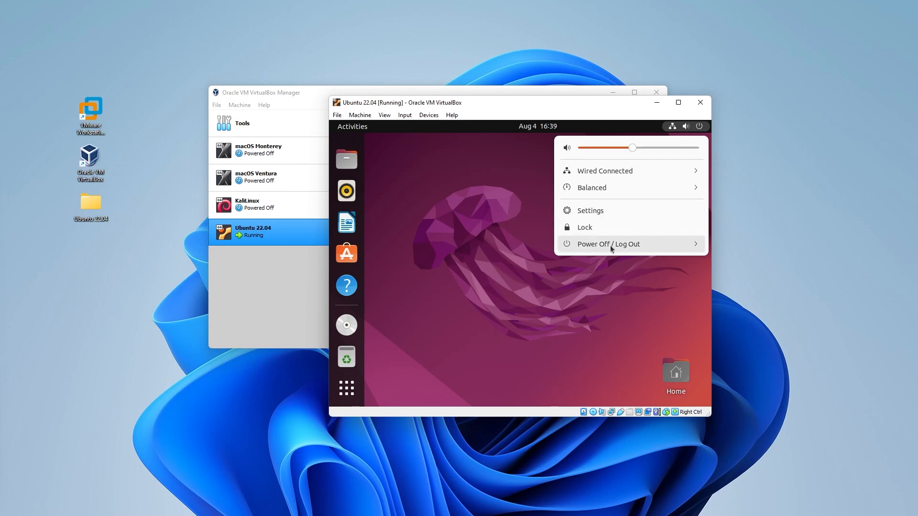
pyautogui.click(608, 244)
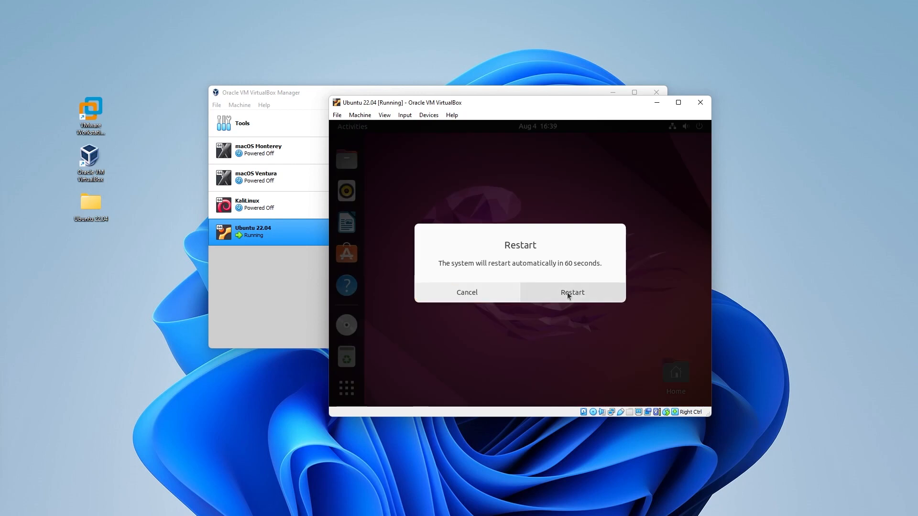
pyautogui.click(572, 292)
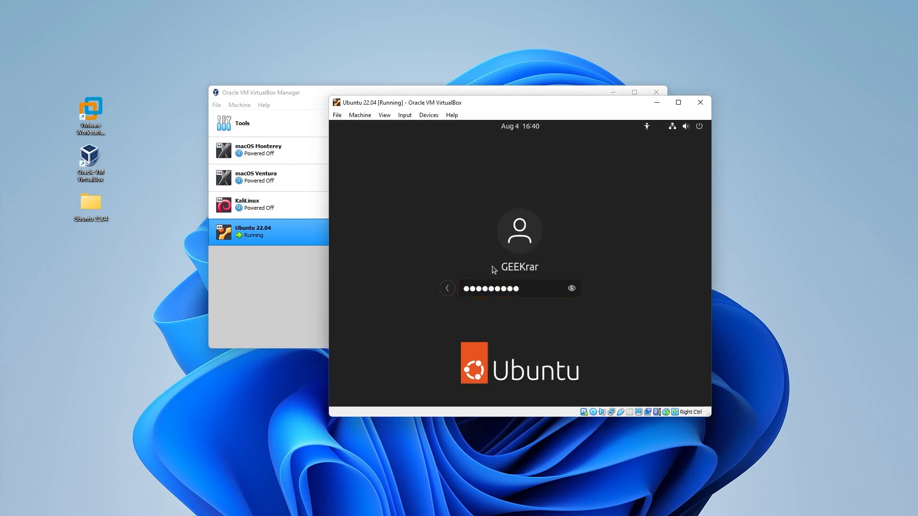
pyautogui.press('enter')
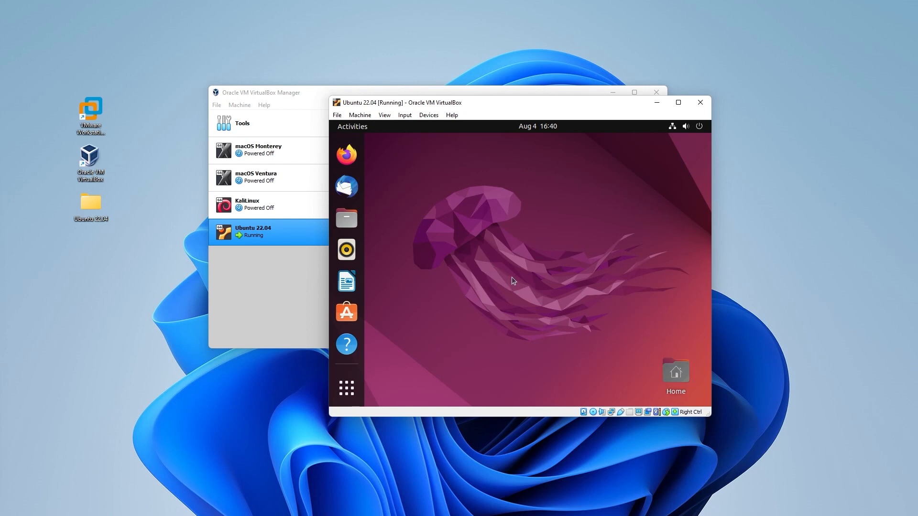
pyautogui.moveTo(386, 118)
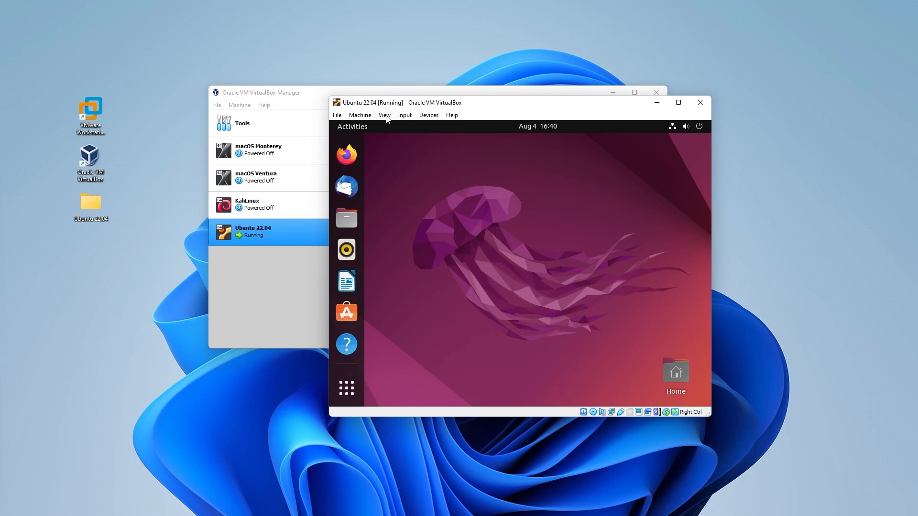
# Switch the VM window to Full-screen Mode from the View menu.
pyautogui.click(384, 114)
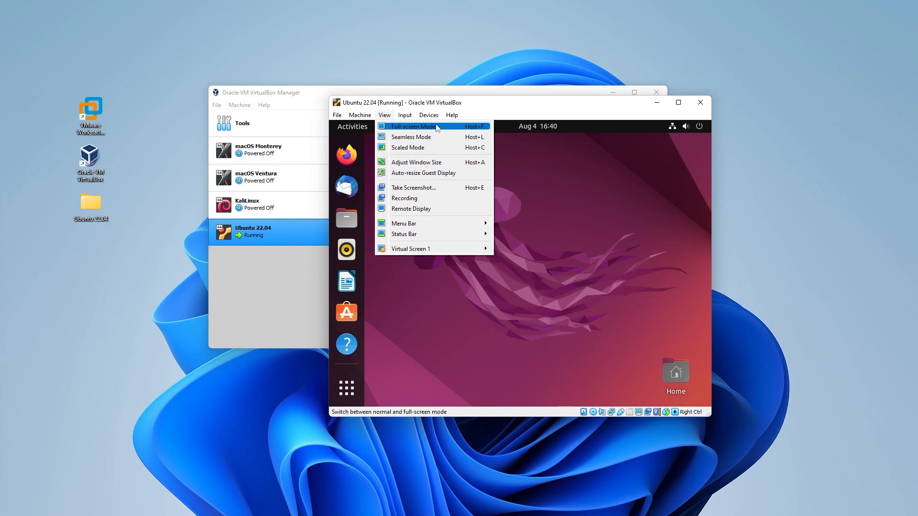
pyautogui.click(411, 126)
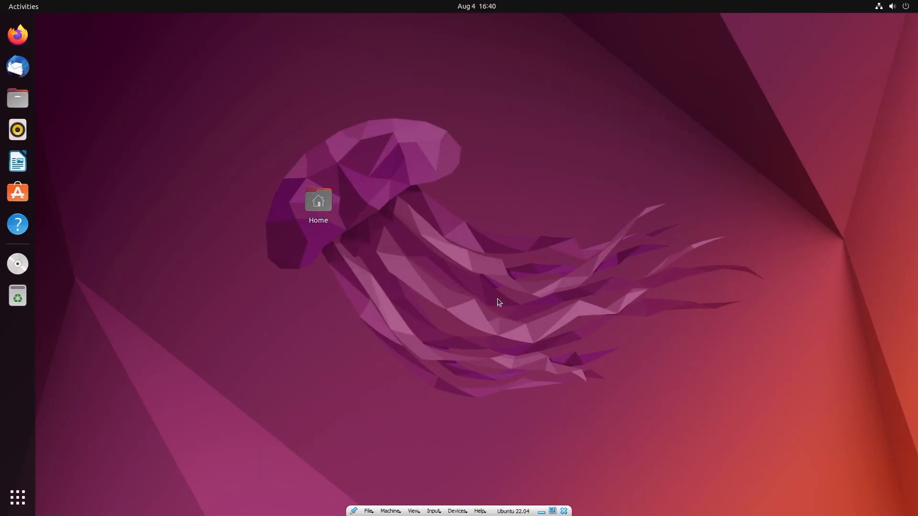